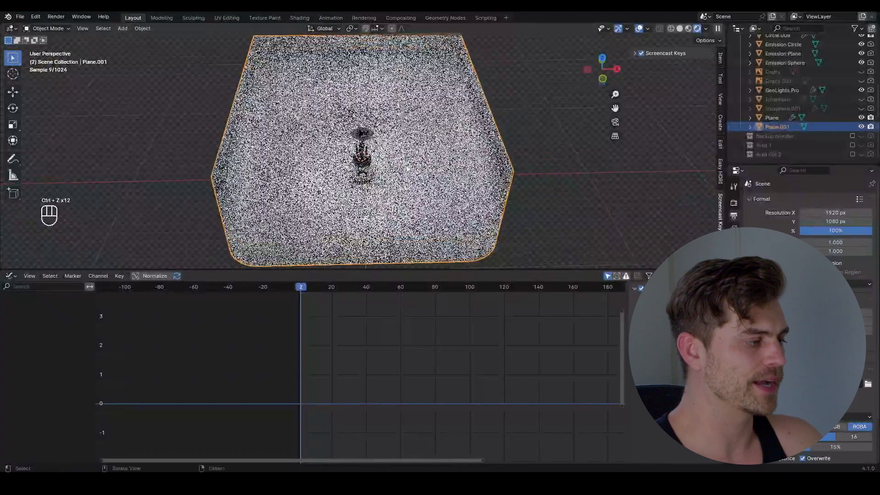
# Step: Undo recent changes and duplicate the blender into a new 'Blender 2' collection
pyautogui.press('ctrl+s')
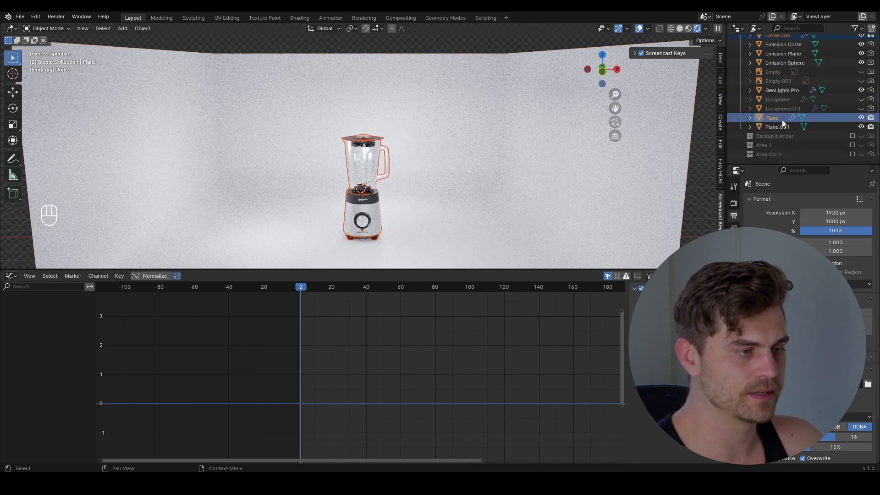
pyautogui.press('shift+d')
pyautogui.write('B')
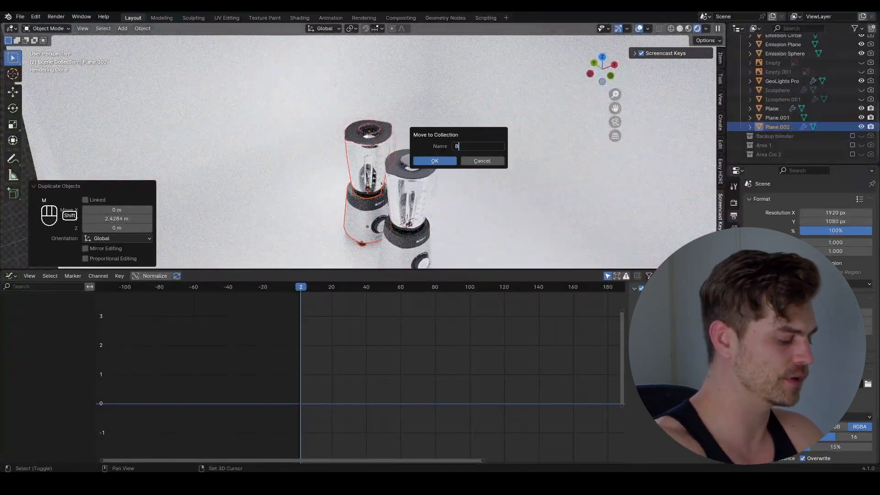
pyautogui.click(435, 161)
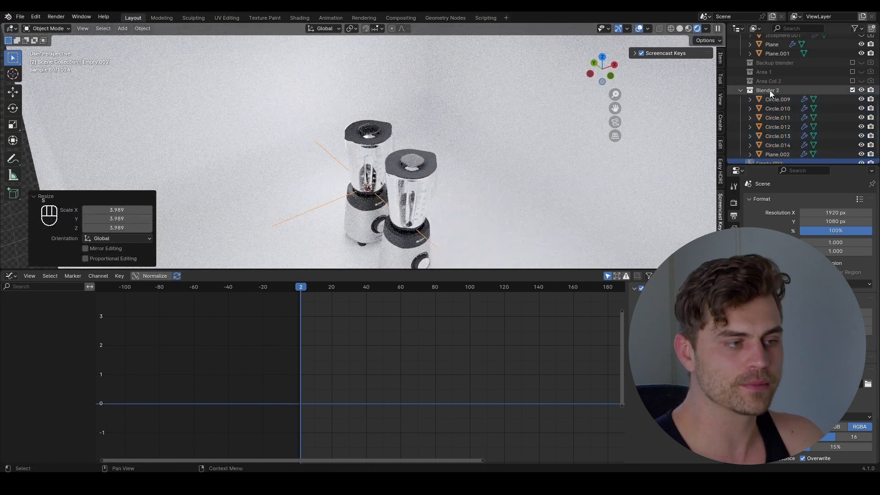
# Step: Select all Blender 2 objects and parent them to the empty, keeping transforms
pyautogui.rightClick(767, 89)
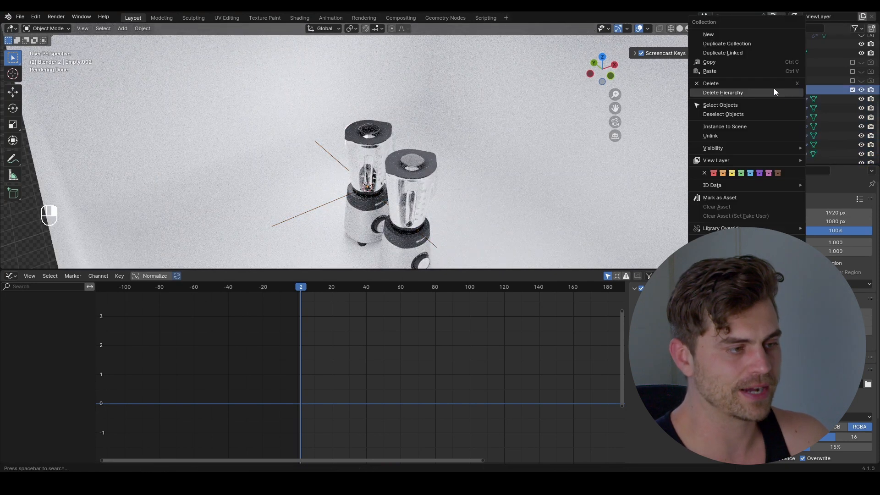
pyautogui.click(720, 105)
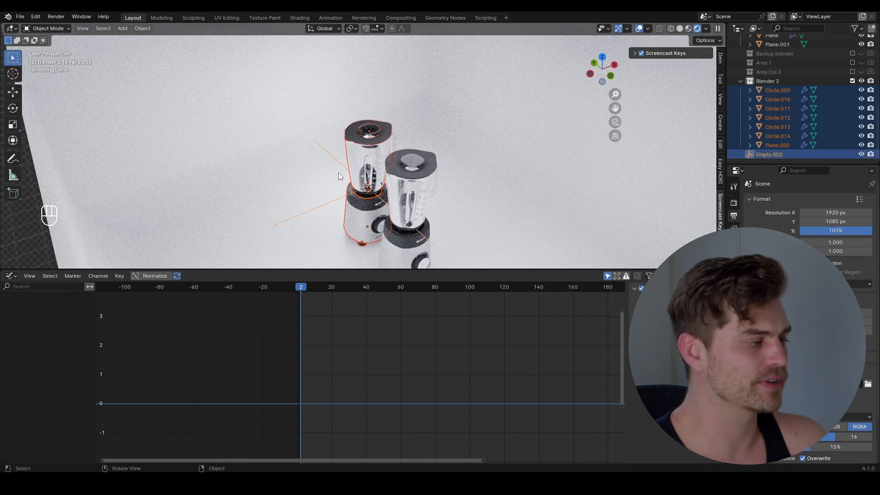
pyautogui.moveTo(337, 163)
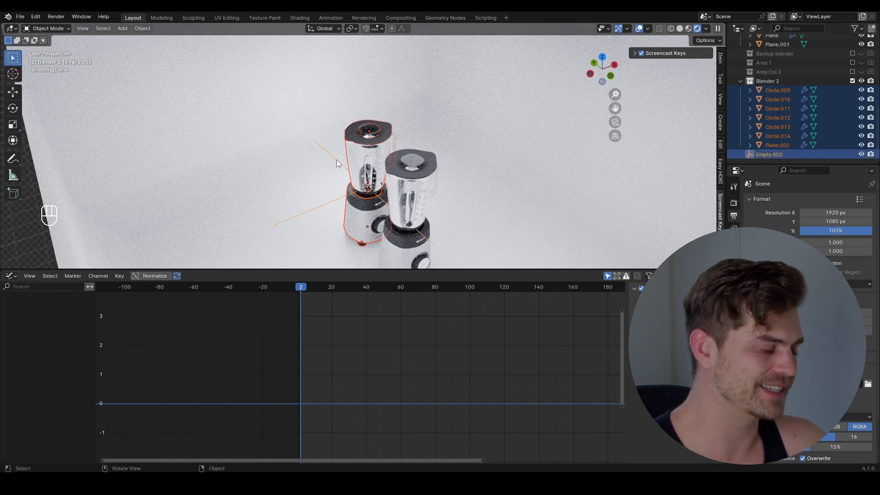
pyautogui.press('ctrl+p')
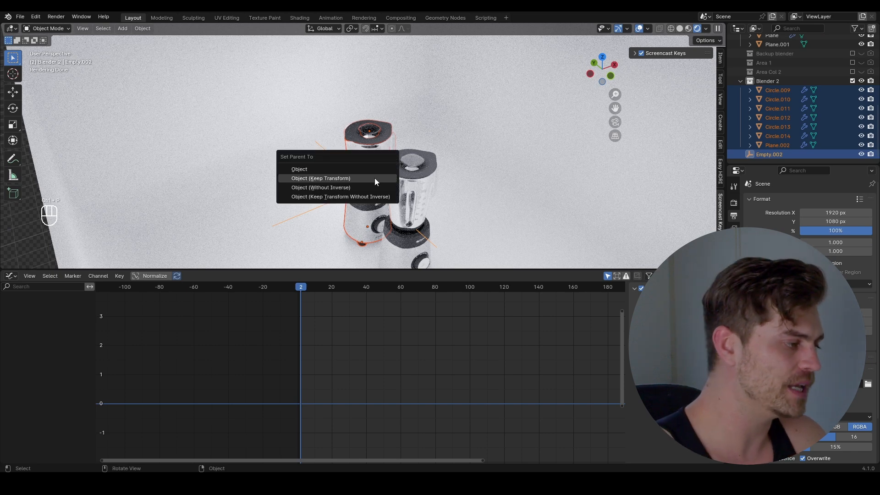
pyautogui.click(320, 178)
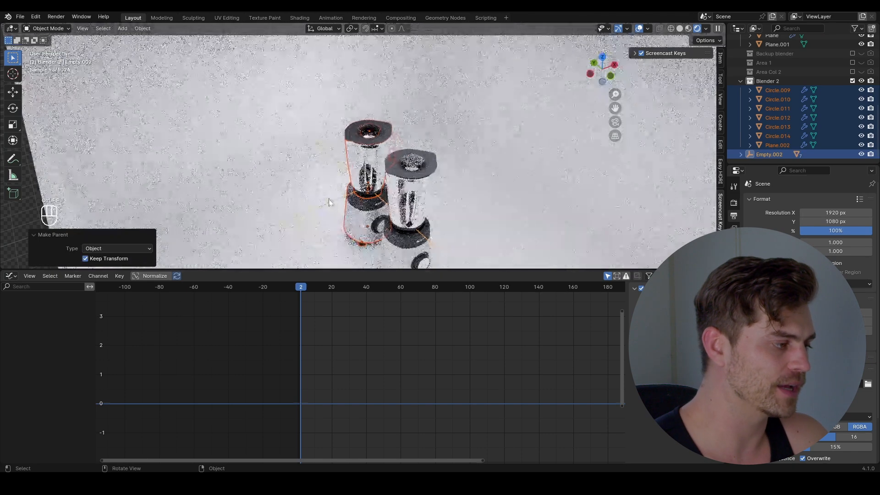
# Step: Change the copy's body material Color Ramp stops to light blue
pyautogui.press('g')
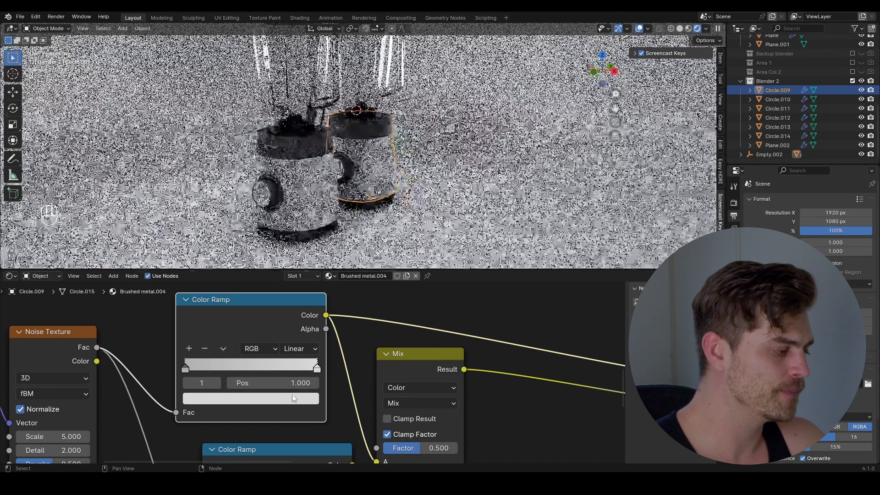
pyautogui.click(250, 398)
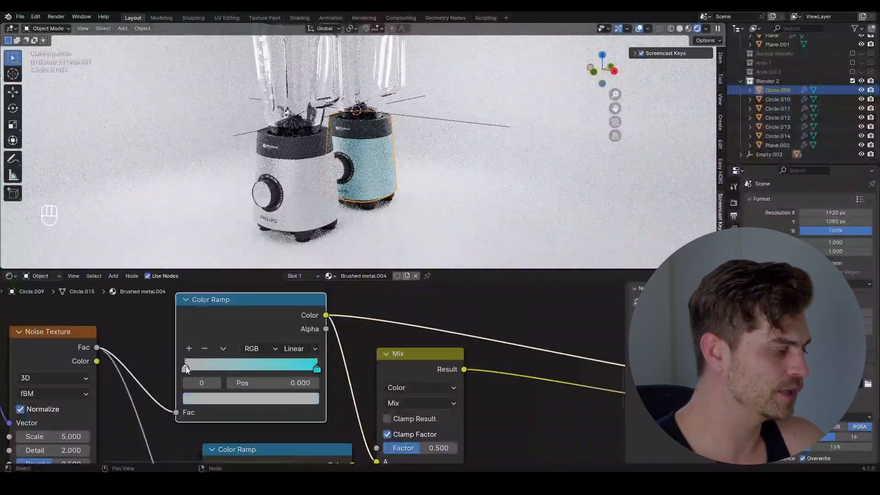
pyautogui.click(250, 398)
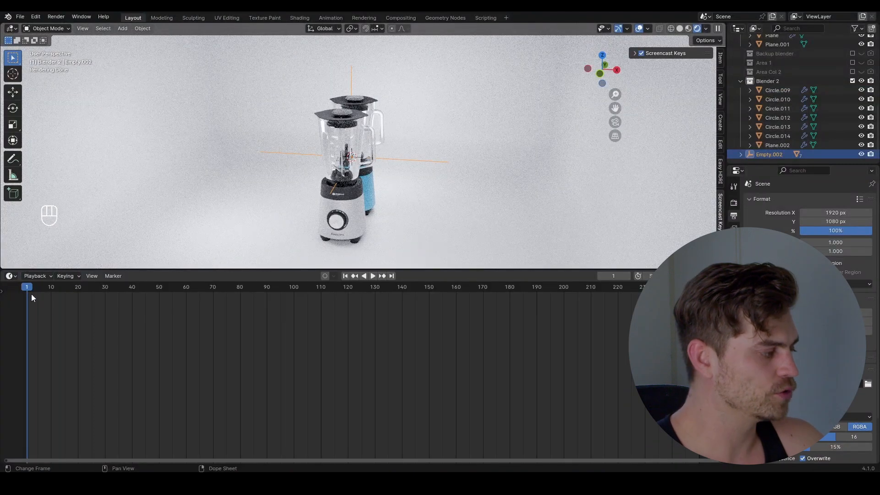
# Step: Return to frame 1 and frame both blenders in camera view, ending at frame 72
pyautogui.click(218, 287)
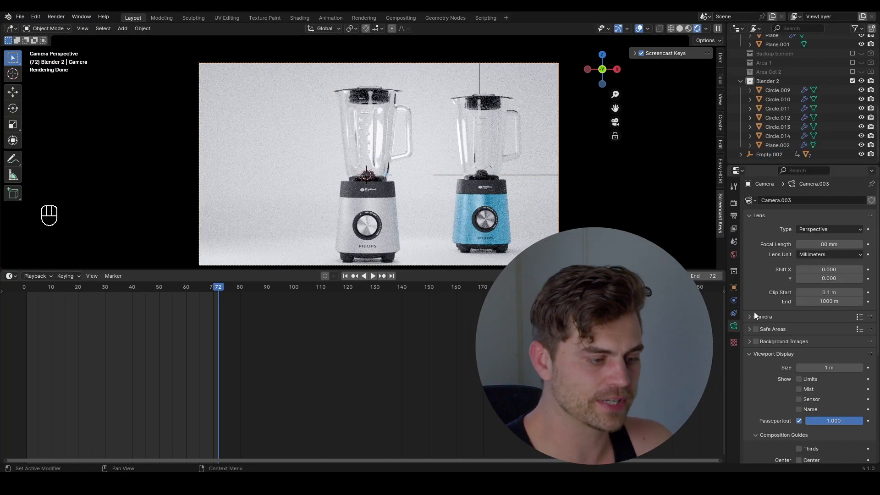
# Step: Enable the Center and Thirds composition guides on the camera
pyautogui.scroll(-3)
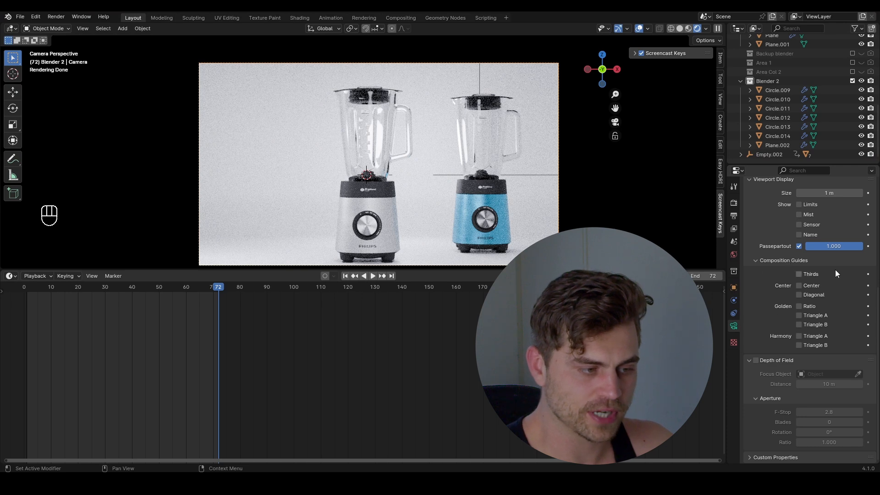
pyautogui.click(800, 285)
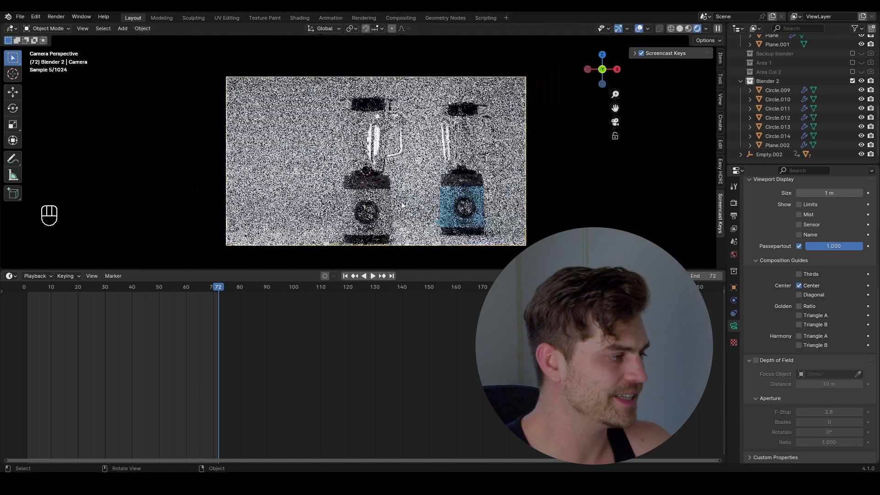
pyautogui.press('g')
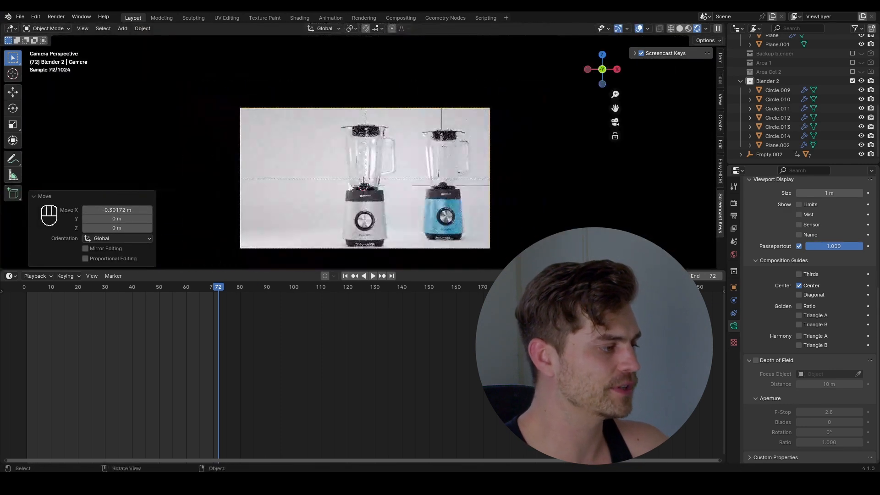
pyautogui.press('ctrl+z')
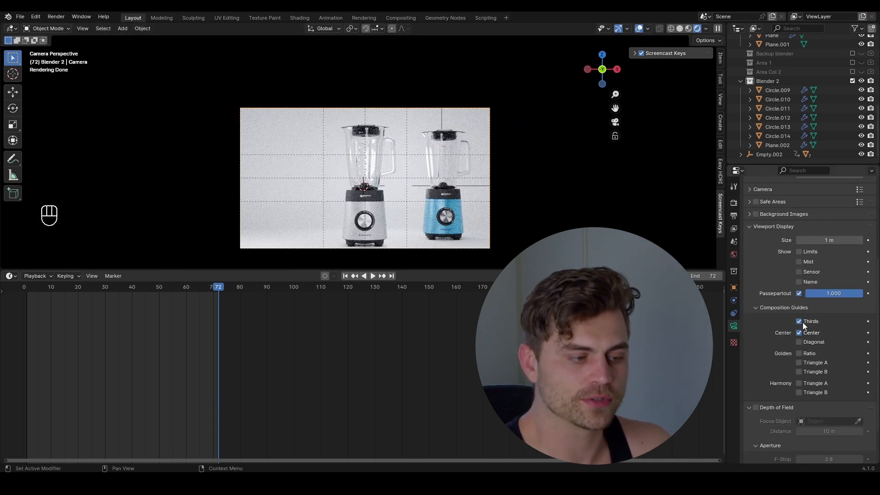
pyautogui.click(799, 332)
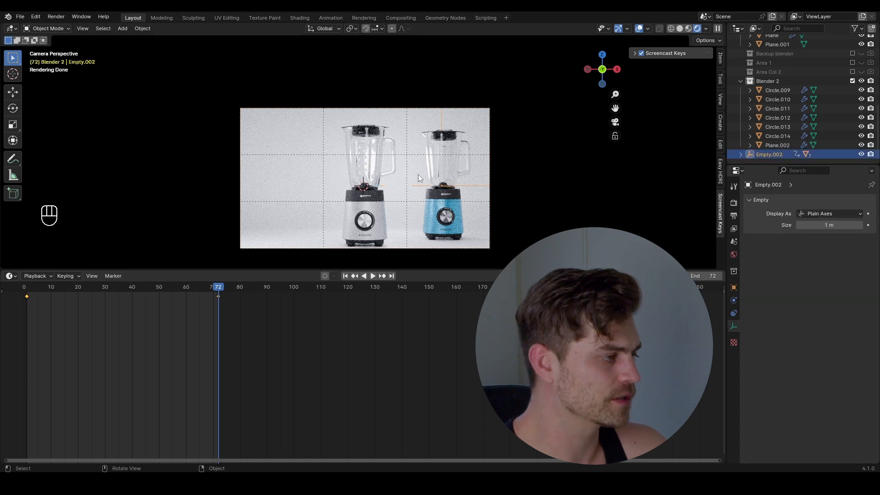
pyautogui.moveTo(460, 129)
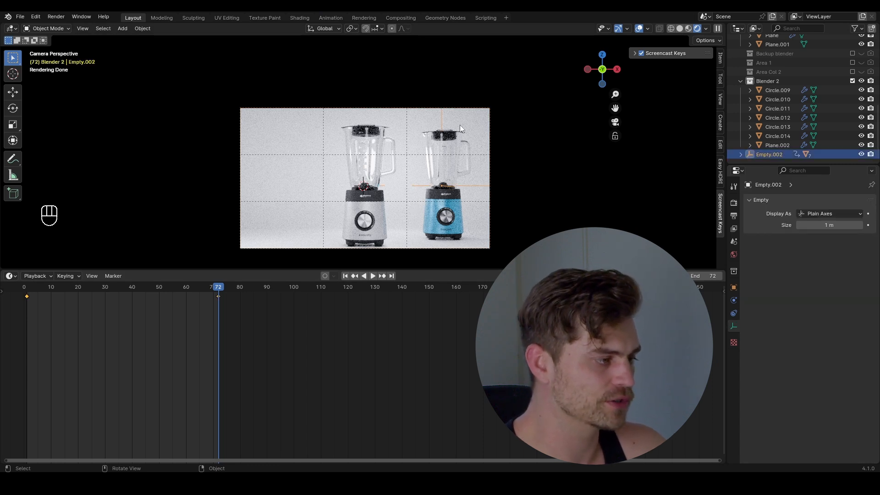
# Step: Keyframe Empty.002's location so the blue blender slides out by frame 72, then preview
pyautogui.press('g')
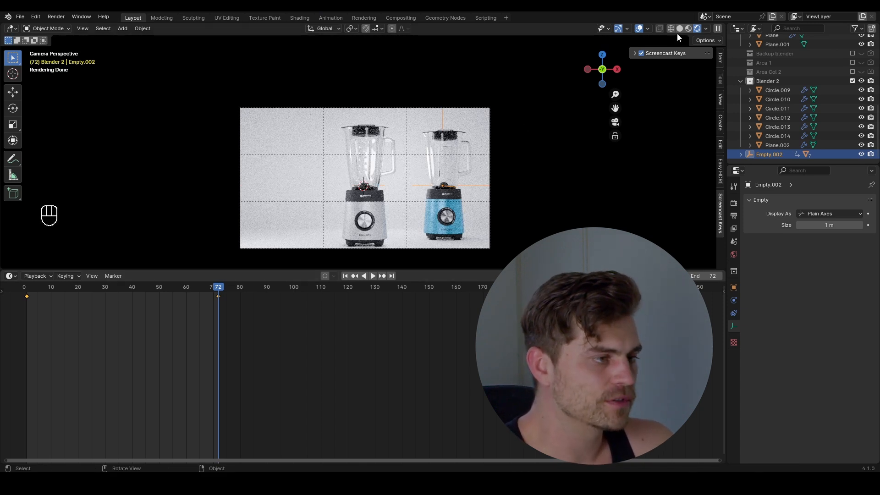
pyautogui.click(373, 275)
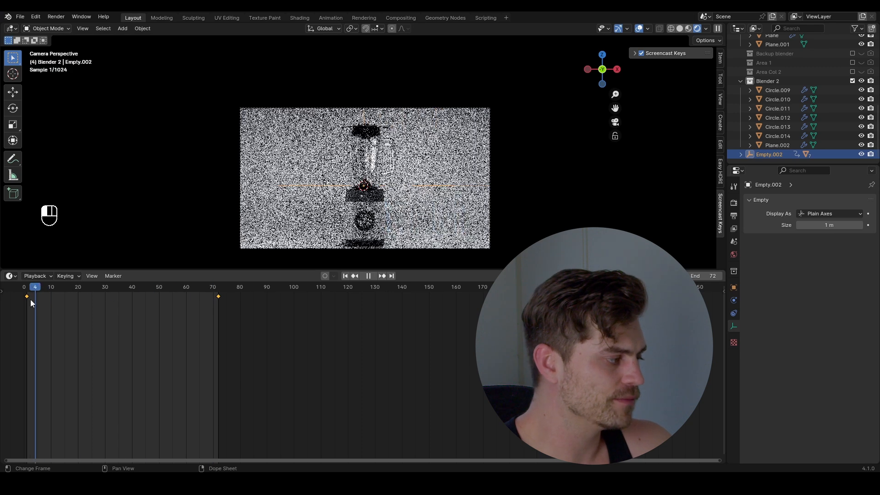
pyautogui.click(216, 286)
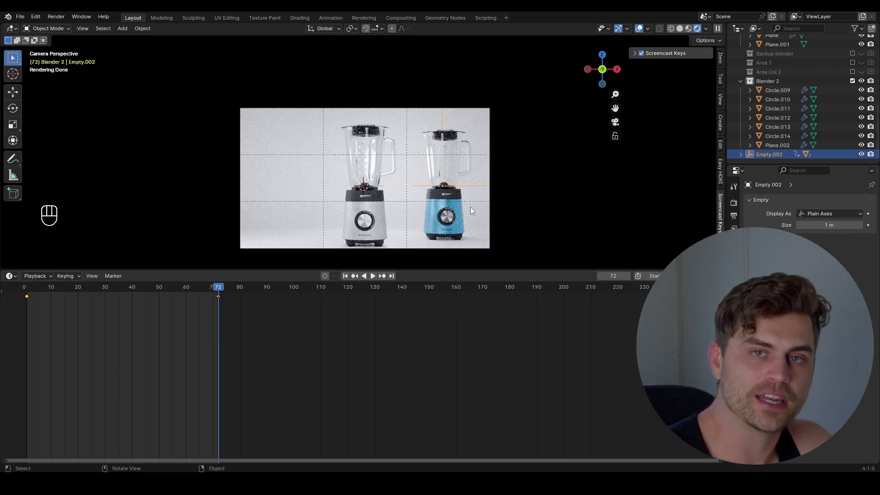
pyautogui.moveTo(442, 222)
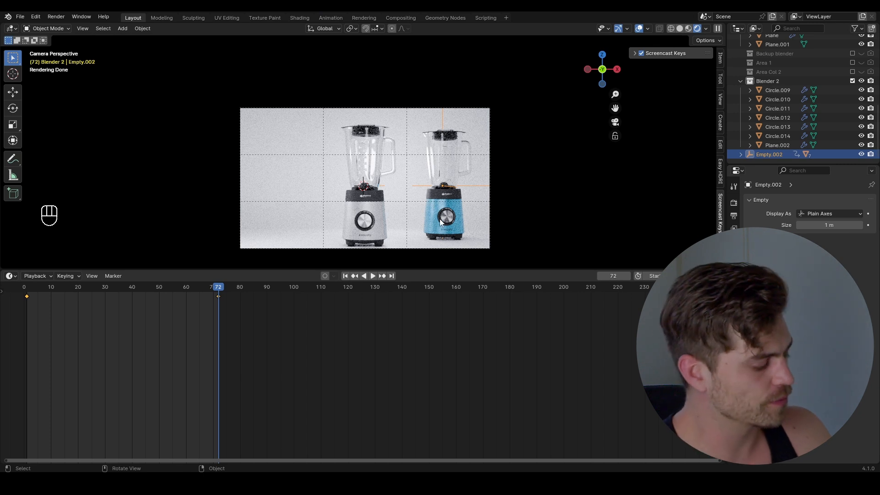
# Step: Reshape Empty.002's X Location curve to start fast and ease gently into place
pyautogui.press('ctrl+tab')
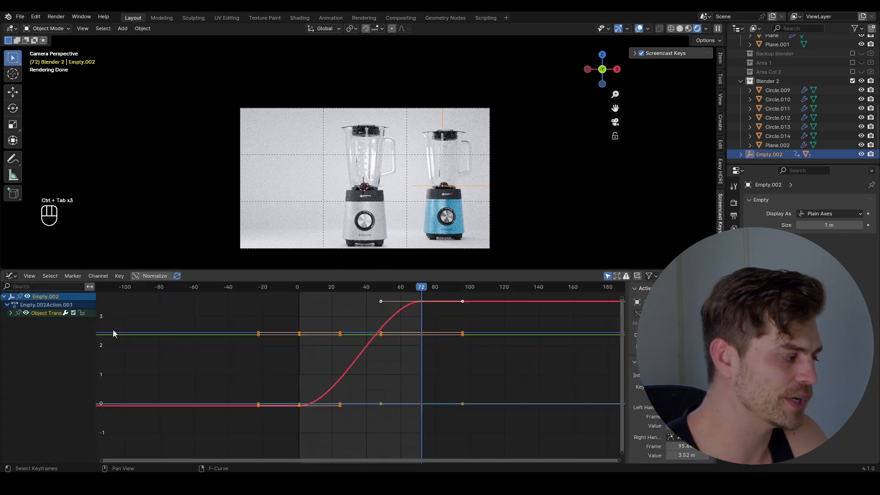
pyautogui.click(10, 313)
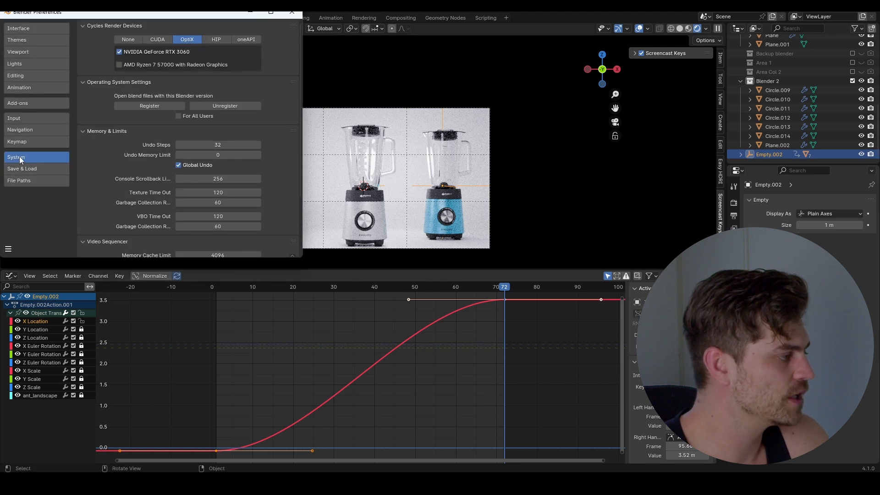
pyautogui.click(19, 88)
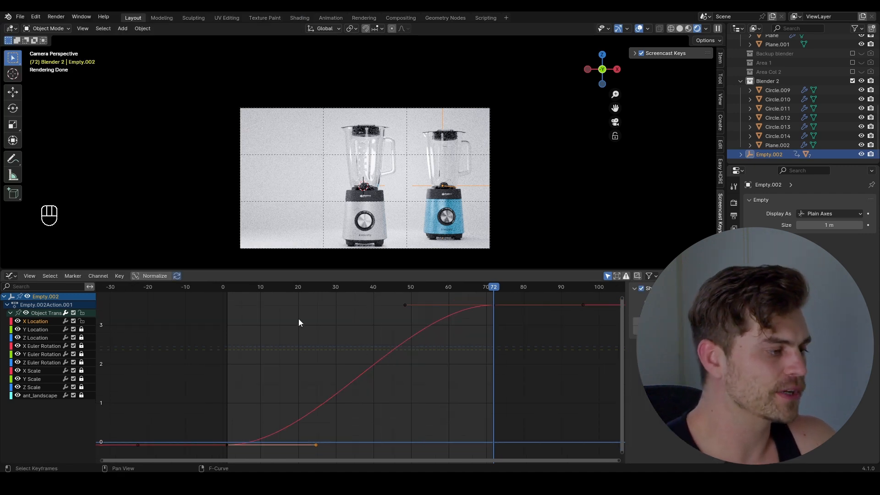
pyautogui.moveTo(314, 319)
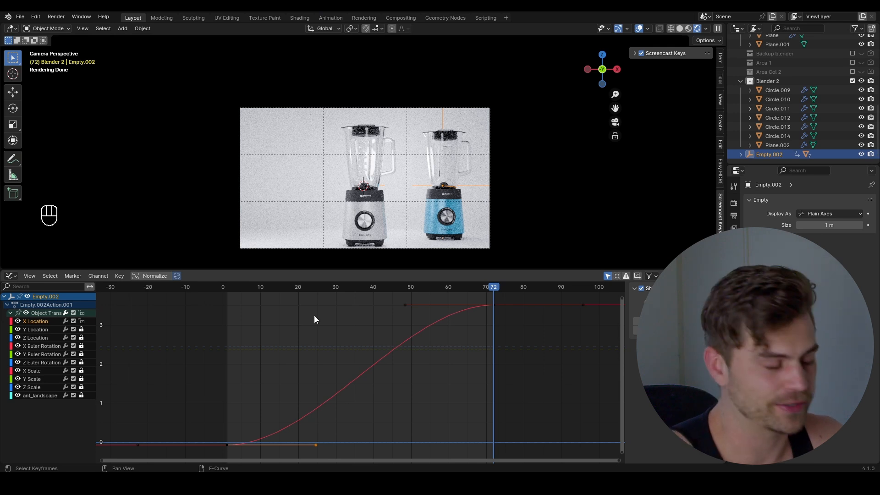
pyautogui.press('g')
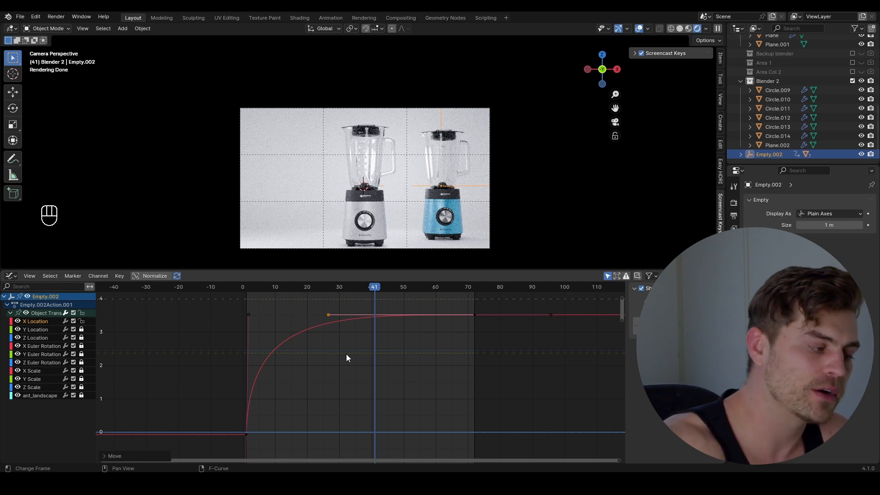
pyautogui.moveTo(279, 396)
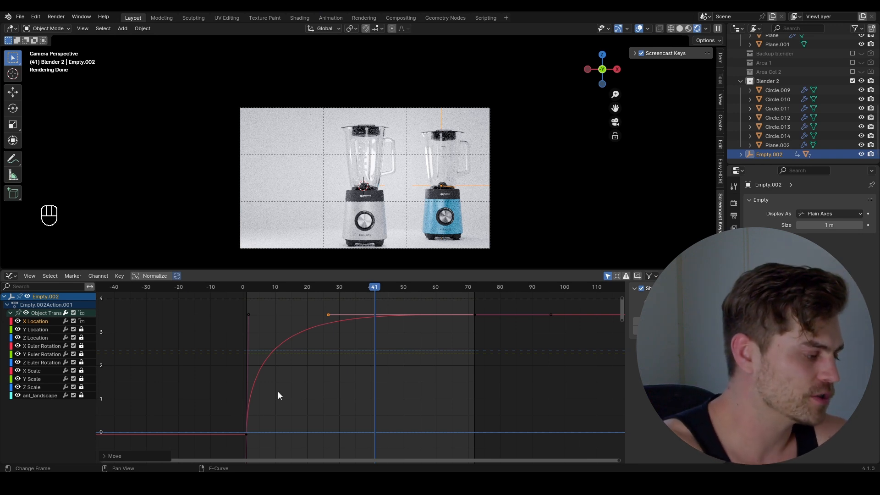
pyautogui.moveTo(276, 340)
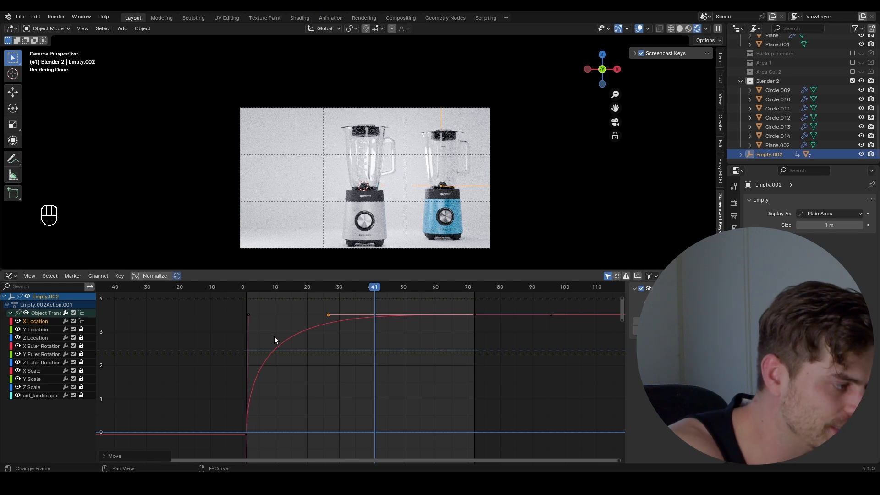
pyautogui.moveTo(348, 317)
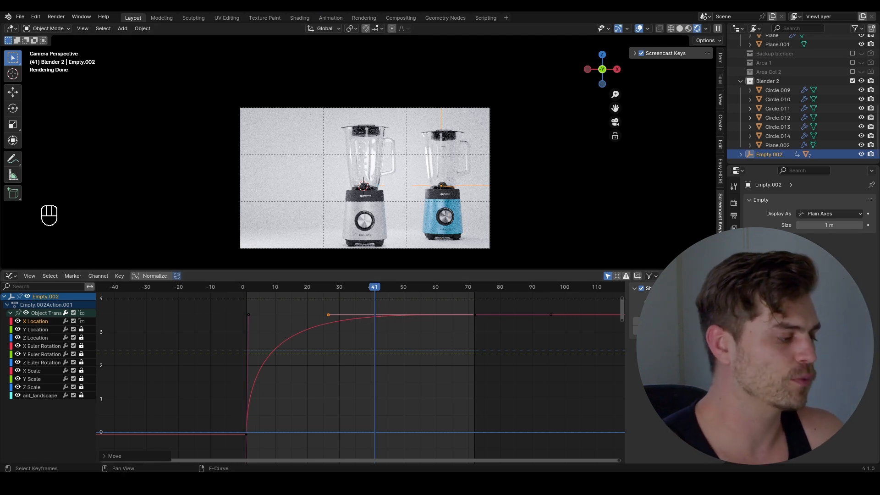
pyautogui.press('g')
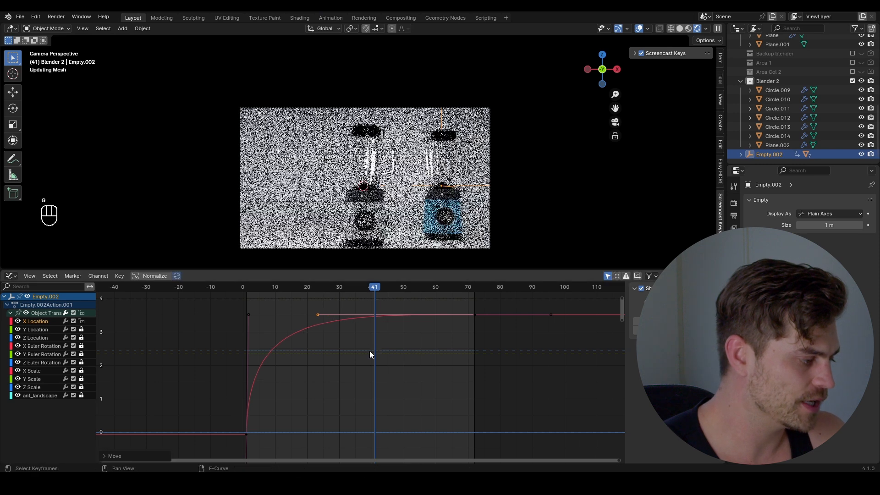
pyautogui.press('shift+space')
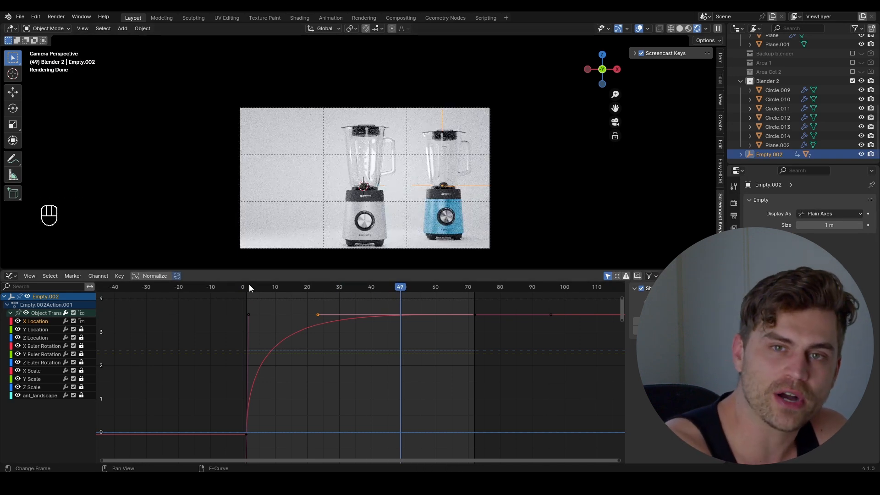
# Step: Copy the blender's parts into a new 'Blender 3' collection and duplicate Empty.002
pyautogui.click(246, 287)
pyautogui.write('Blender 3')
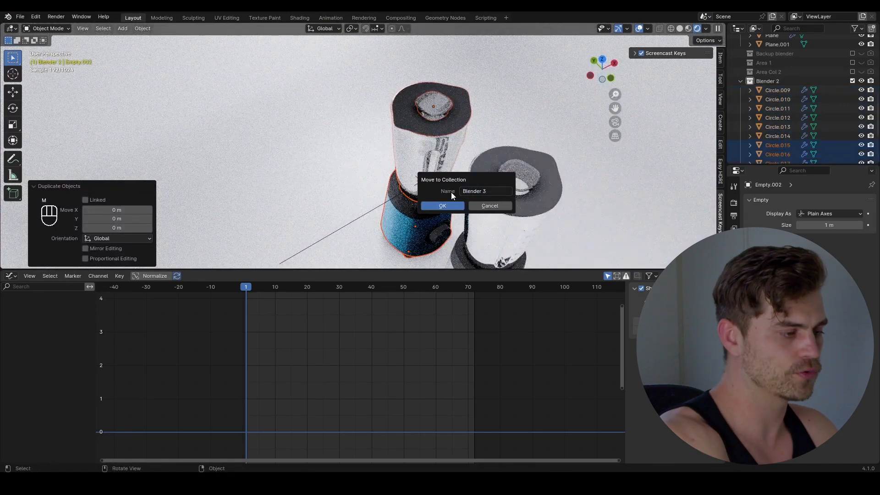
pyautogui.click(442, 205)
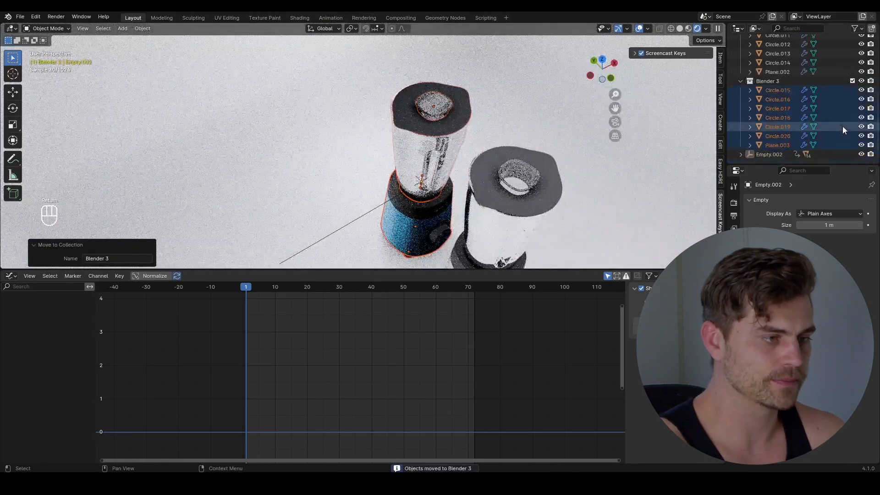
pyautogui.click(770, 155)
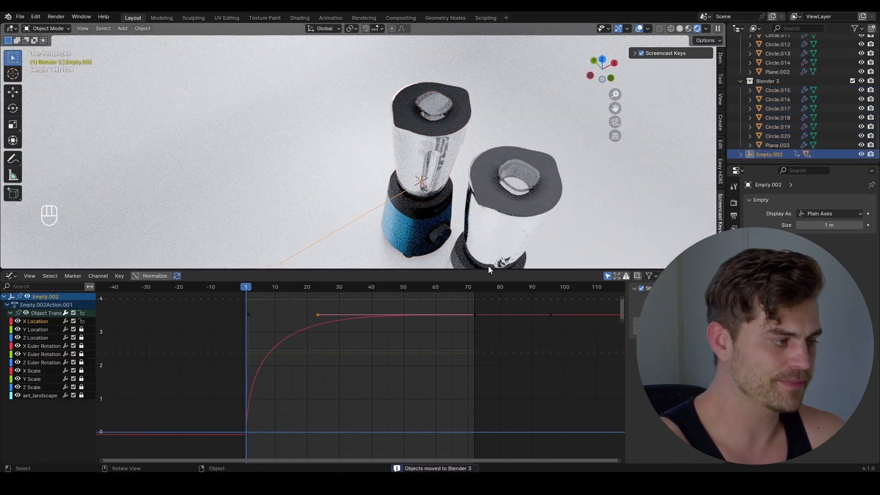
pyautogui.press('Shift+D')
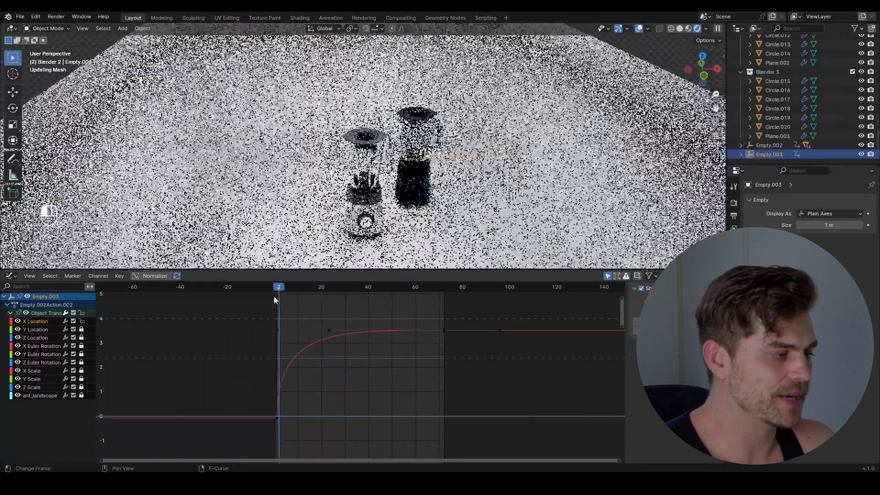
# Step: Clear the copied parts' parent and scrub the animation to check them
pyautogui.click(372, 287)
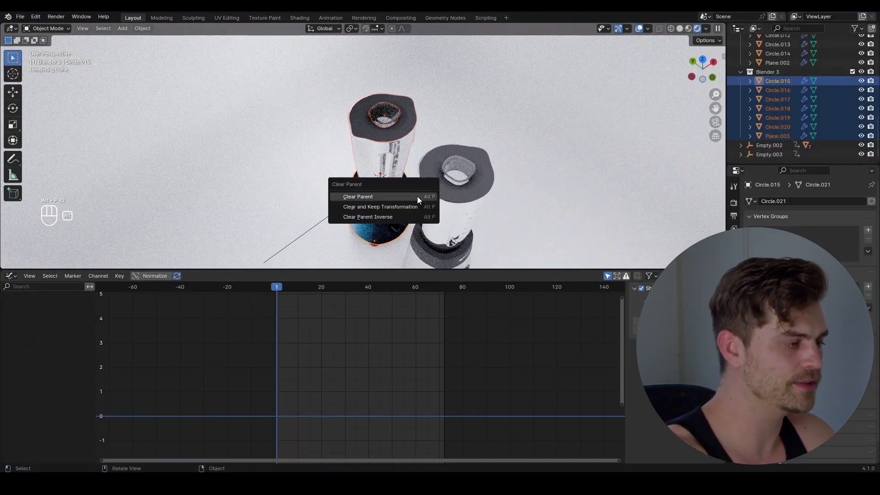
pyautogui.click(358, 197)
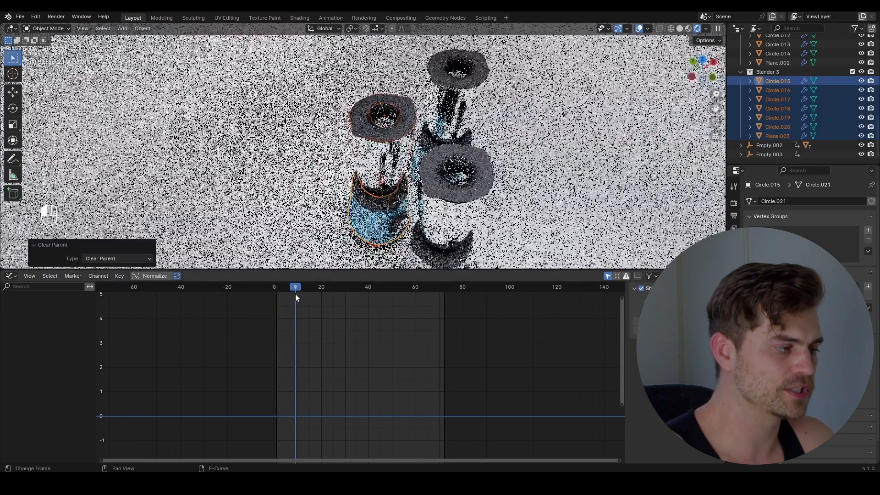
pyautogui.click(278, 287)
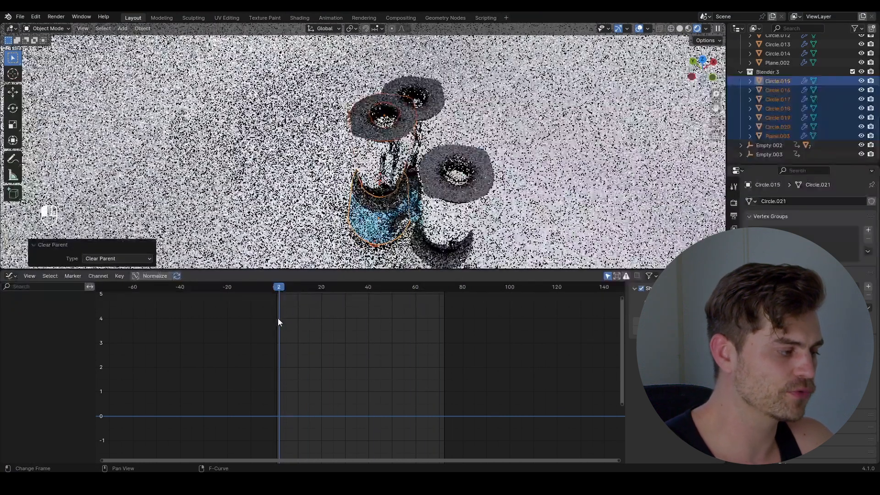
pyautogui.click(768, 154)
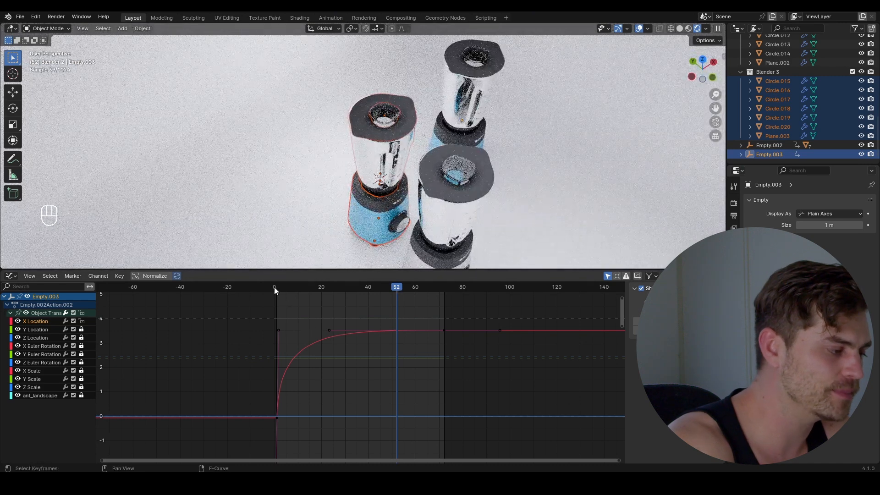
# Step: Parent the third blender's parts to Empty.003 with Keep Transform
pyautogui.press('ctrl+p')
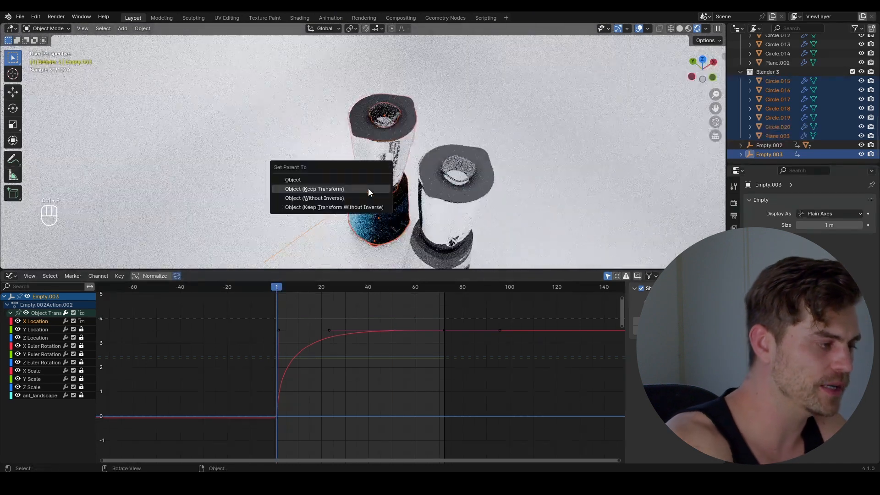
pyautogui.click(314, 189)
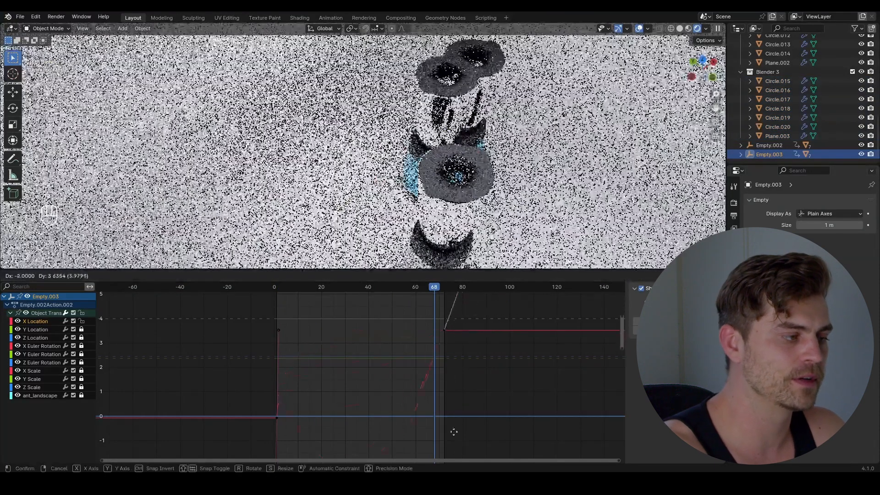
pyautogui.moveTo(430, 436)
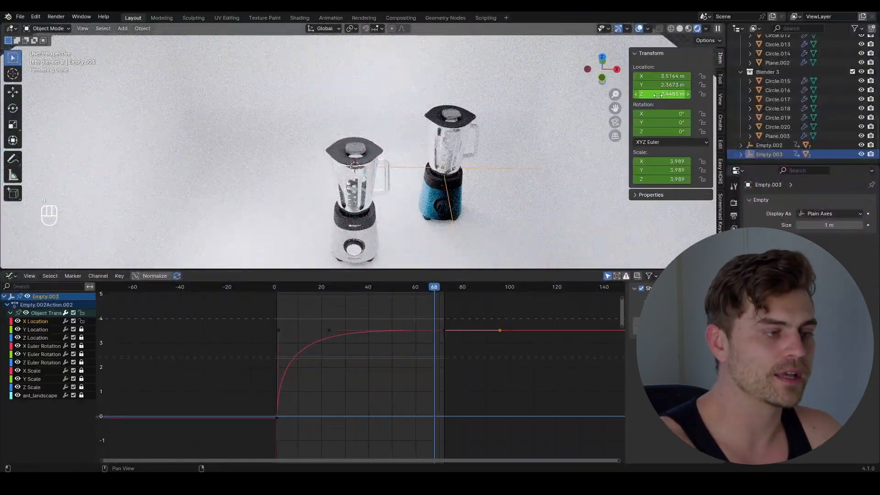
# Step: Set Empty.003's end Location X to -3.5164 m and re-key it
pyautogui.click(442, 287)
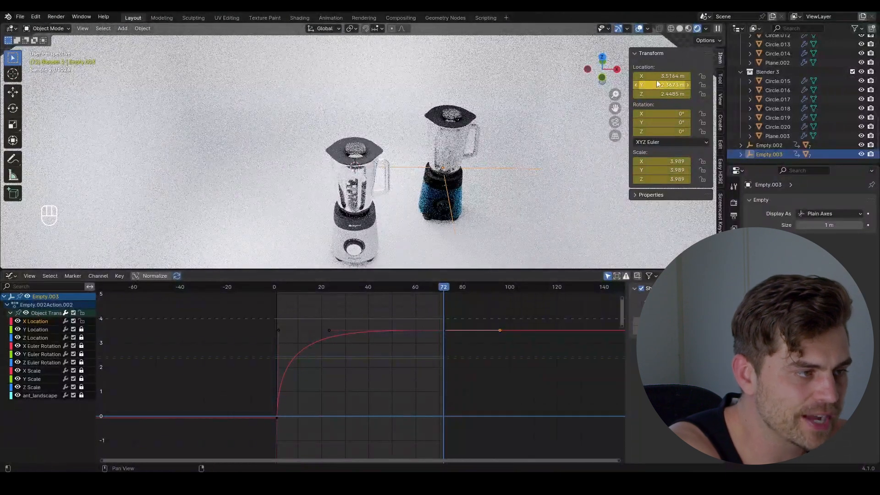
pyautogui.click(662, 76)
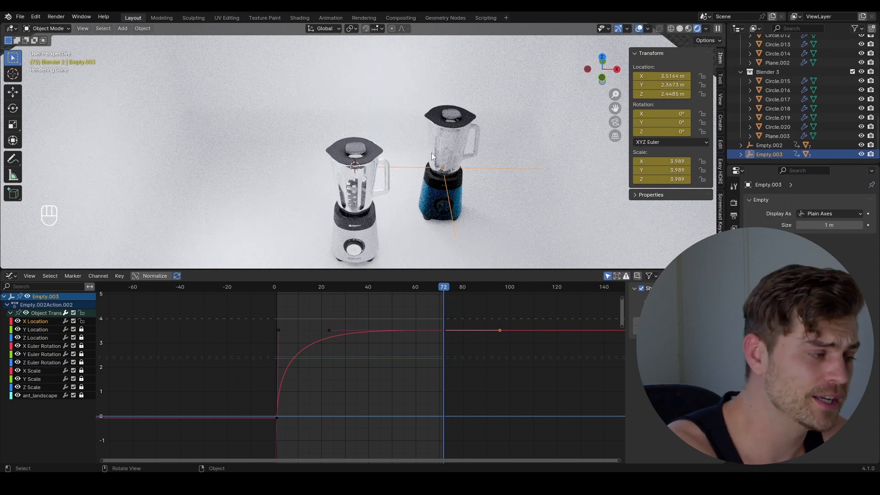
pyautogui.moveTo(196, 195)
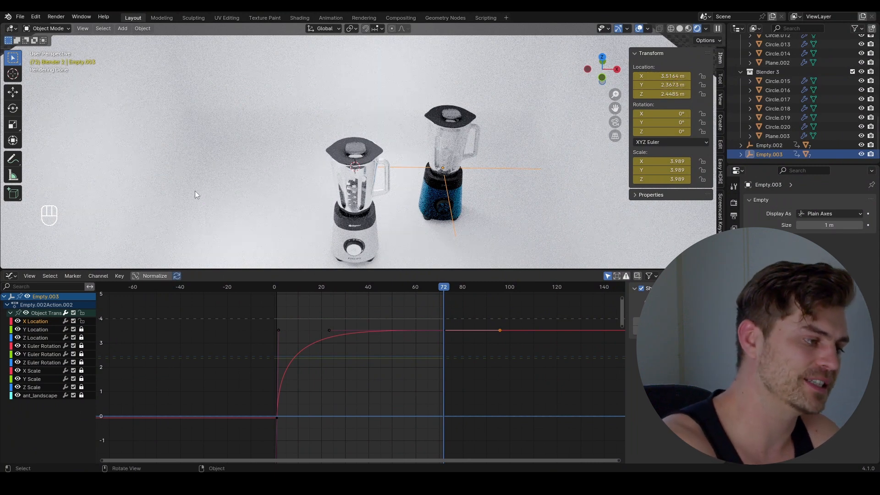
pyautogui.click(665, 76)
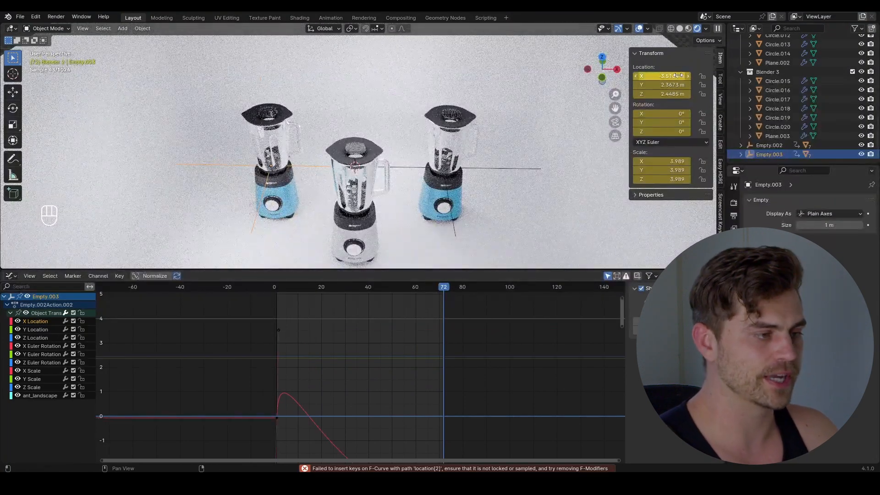
pyautogui.moveTo(666, 76)
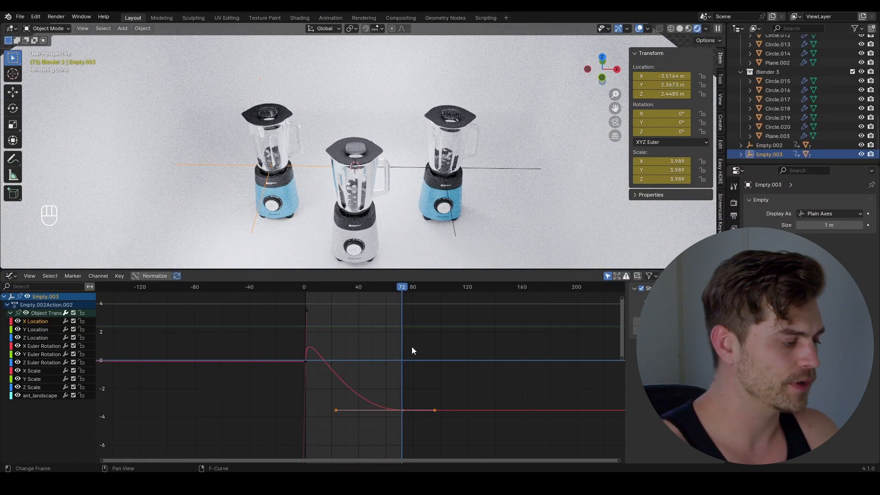
pyautogui.rightClick(413, 350)
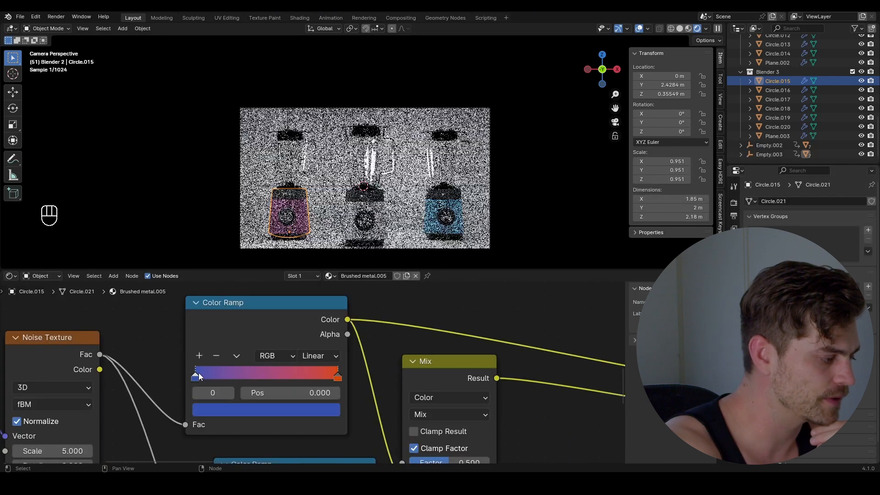
# Step: Give the left blender base's Color Ramp stops red tones
pyautogui.click(266, 409)
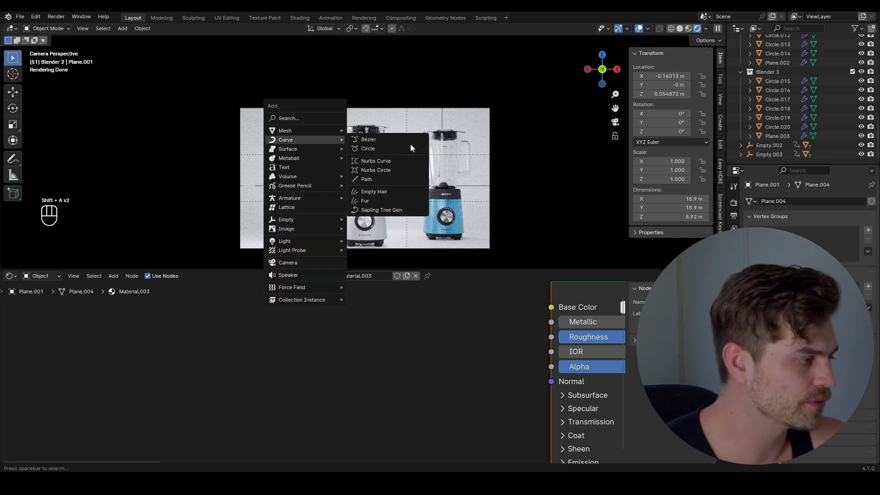
# Step: Add a Bézier circle path and give the camera a Follow Path constraint targeting it
pyautogui.click(368, 149)
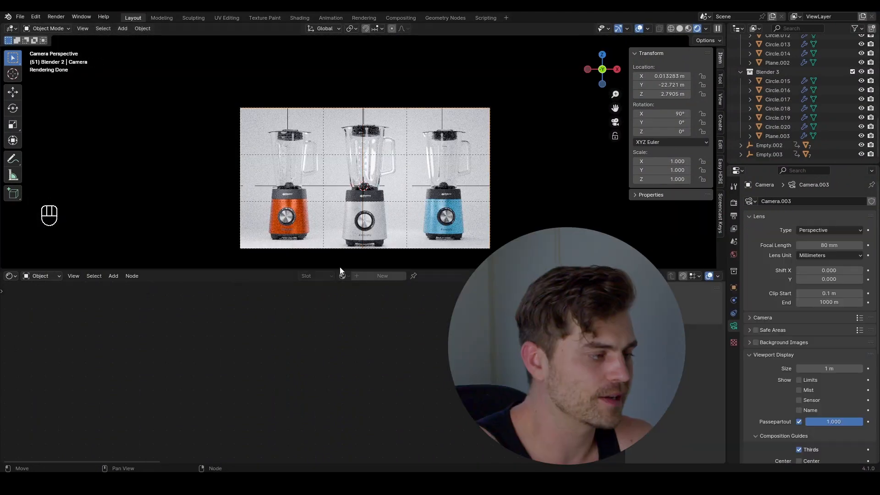
pyautogui.click(733, 313)
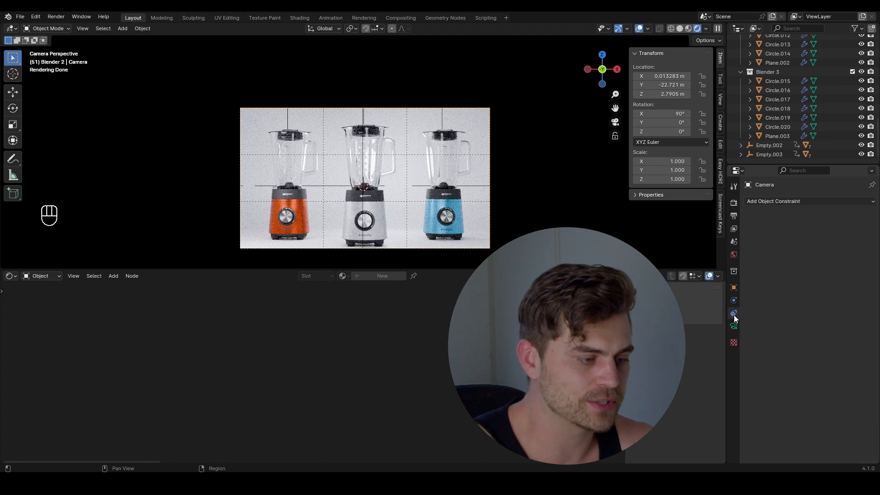
pyautogui.click(808, 201)
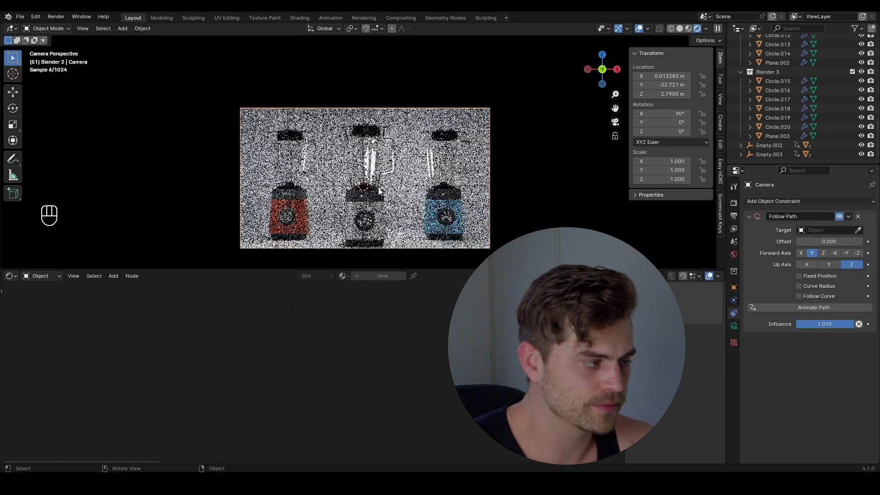
pyautogui.click(828, 230)
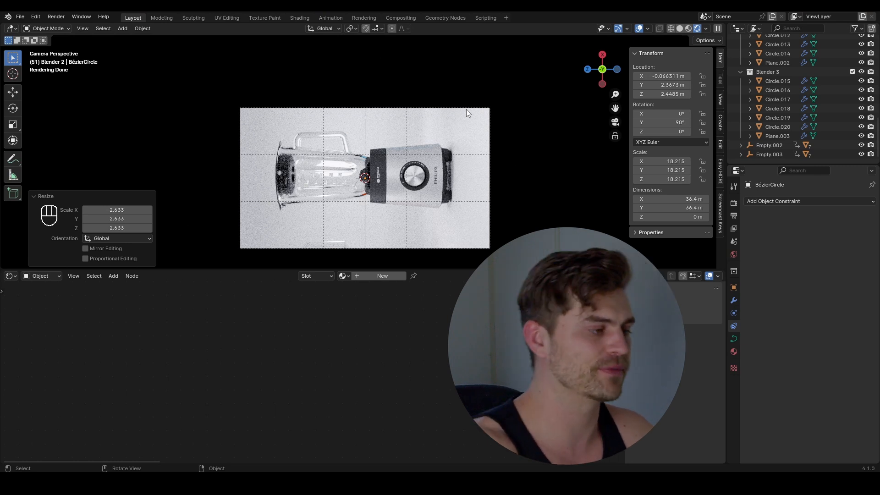
pyautogui.press('r')
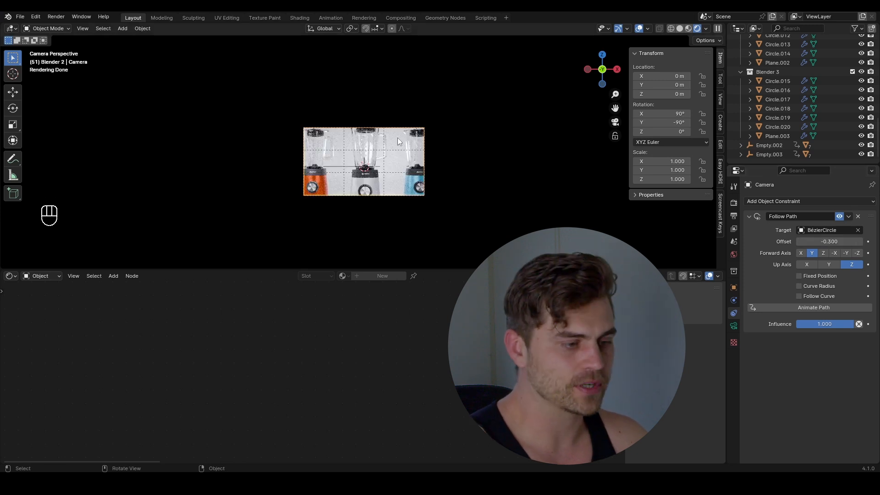
# Step: Add Empty.004 at the central blender and give the camera a Track To constraint targeting it
pyautogui.click(774, 200)
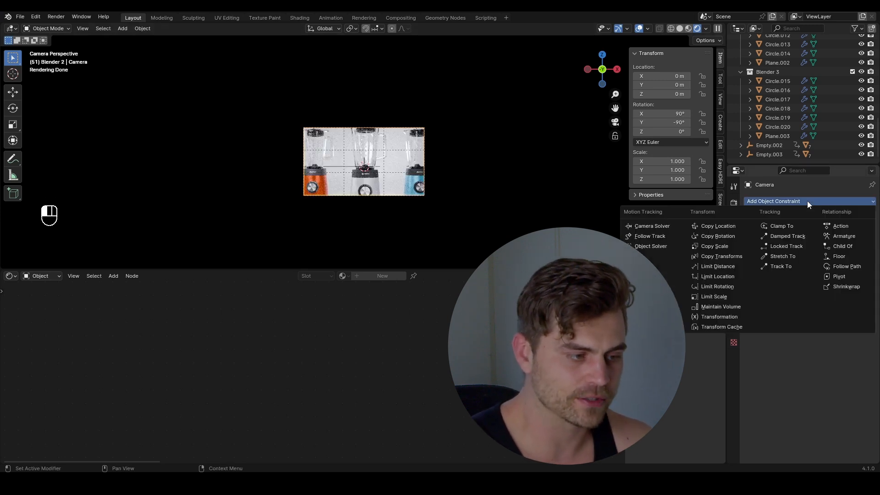
pyautogui.click(846, 266)
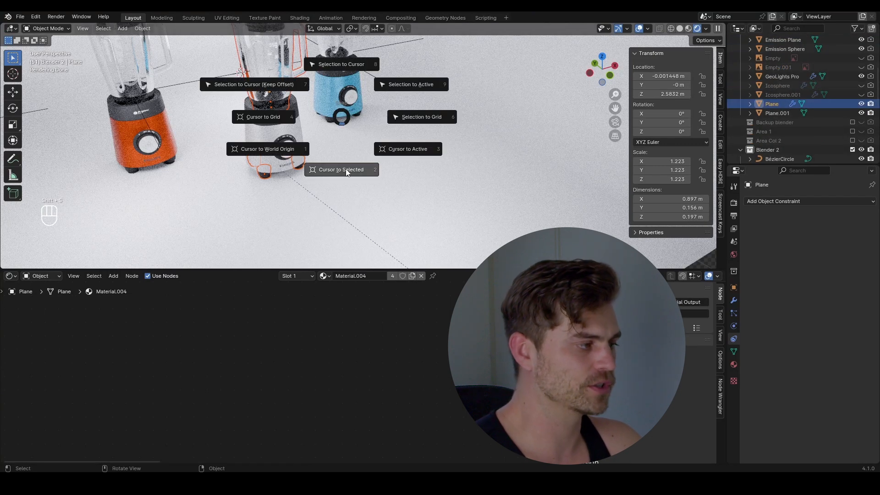
pyautogui.click(341, 170)
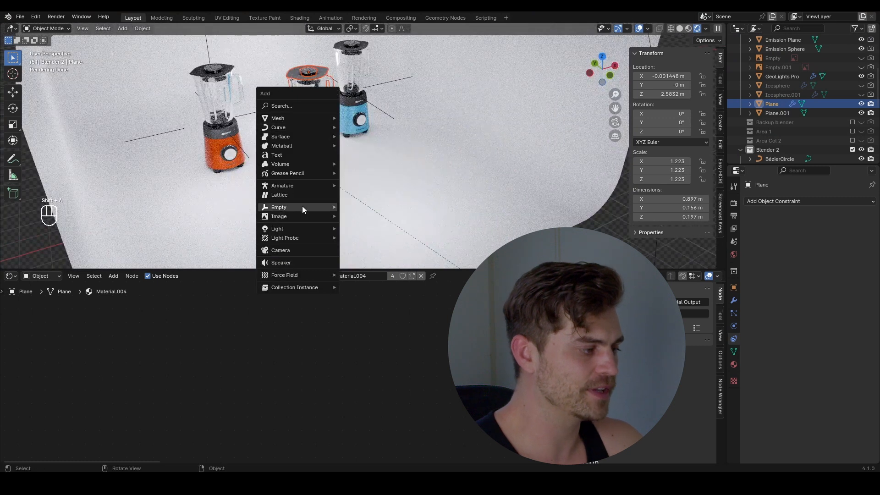
pyautogui.click(278, 208)
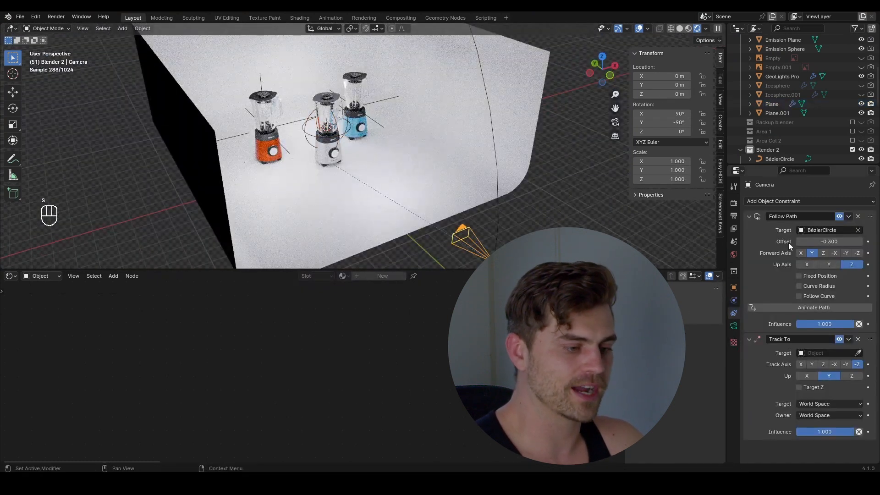
pyautogui.moveTo(354, 120)
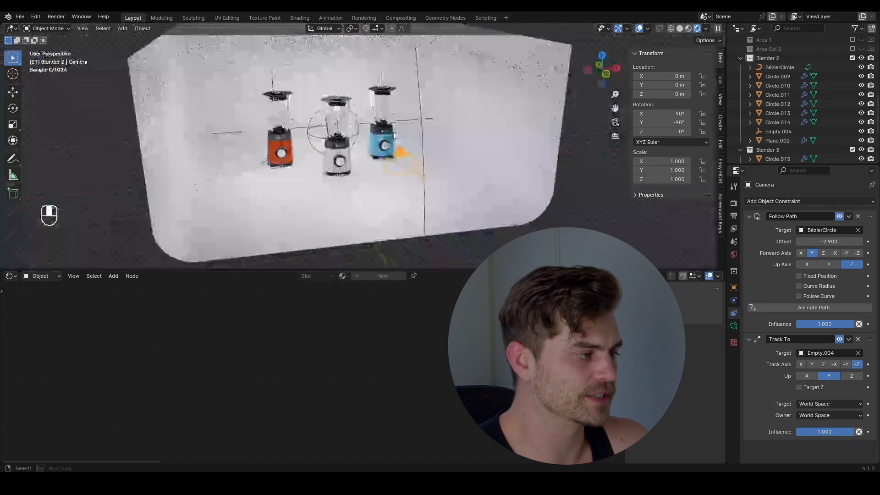
pyautogui.press('s')
pyautogui.write('0')
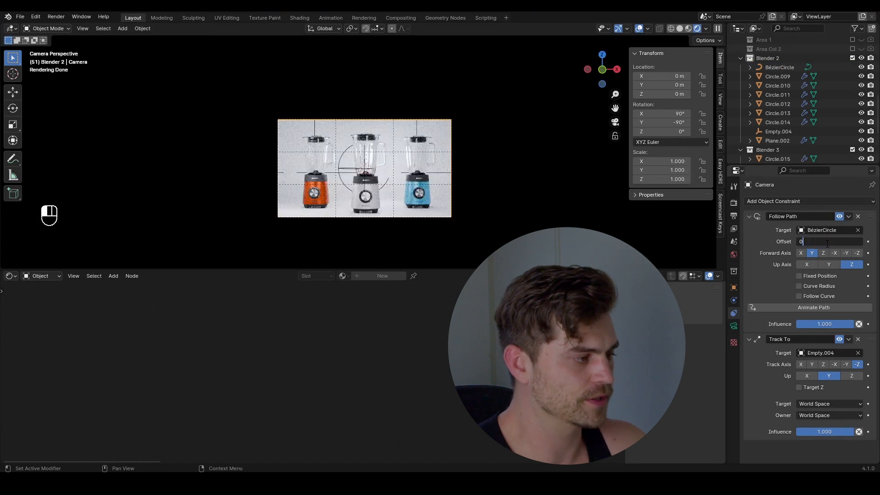
# Step: Keyframe the camera's Follow Path Offset at frames 1 and 70, and raise Empty.004 by frame 72
pyautogui.click(10, 276)
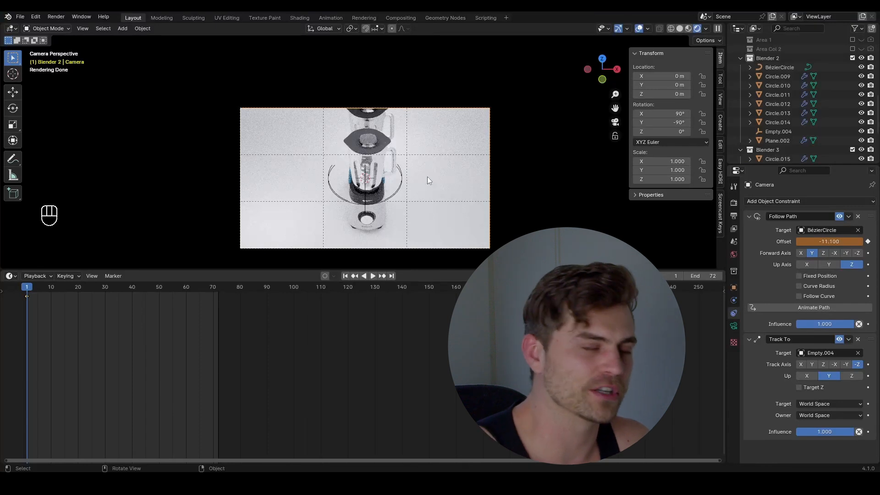
pyautogui.click(373, 276)
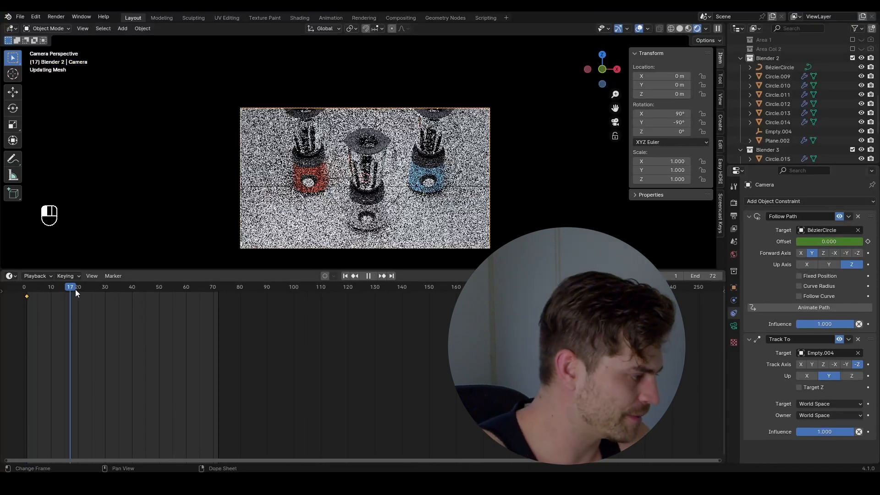
pyautogui.click(217, 287)
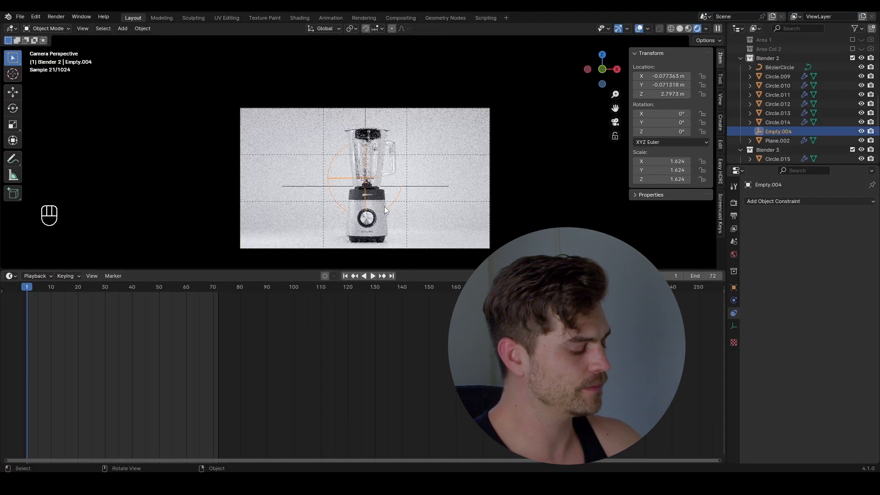
pyautogui.press('g')
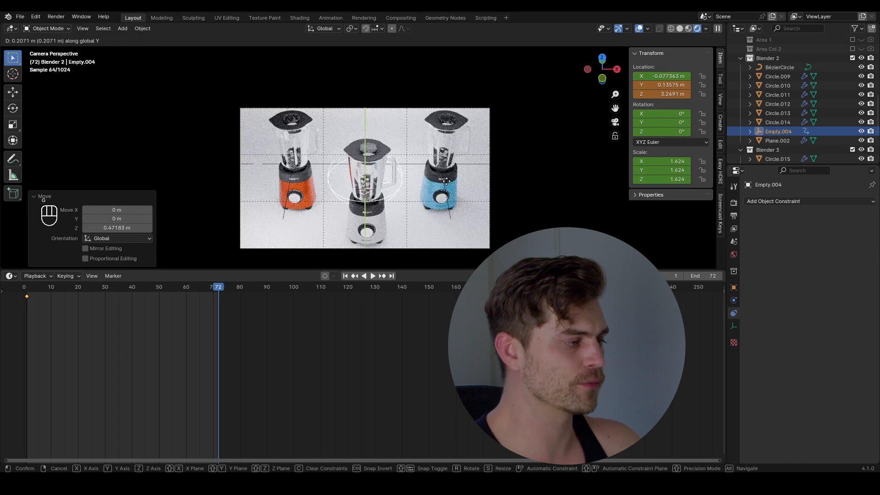
pyautogui.click(429, 245)
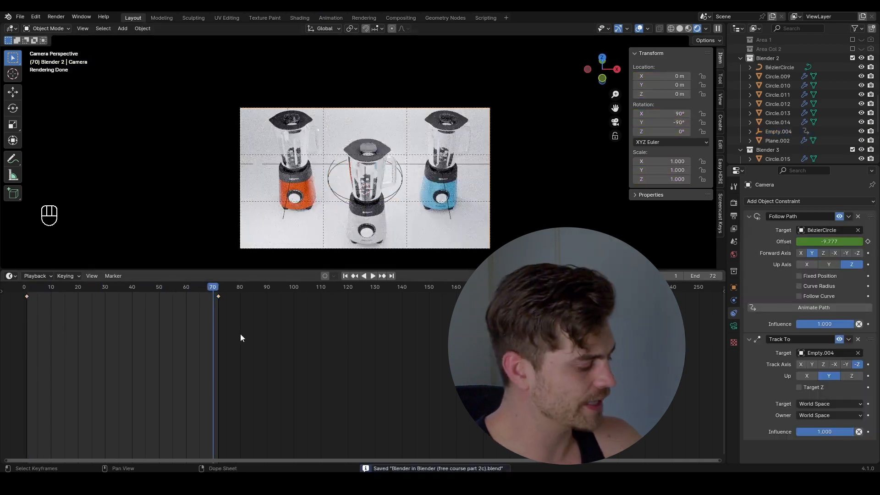
# Step: In the Graph Editor, ease out the camera Offset curve and Empty.004's location curves
pyautogui.press('ctrl+tab')
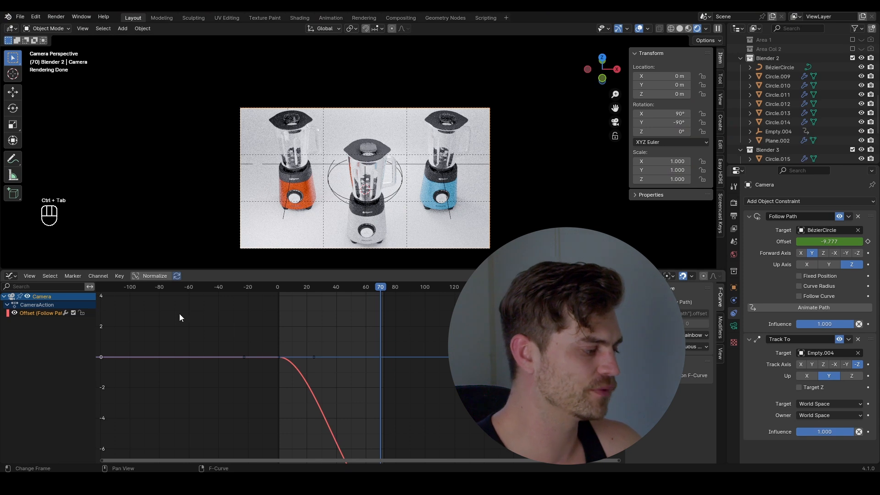
pyautogui.click(40, 313)
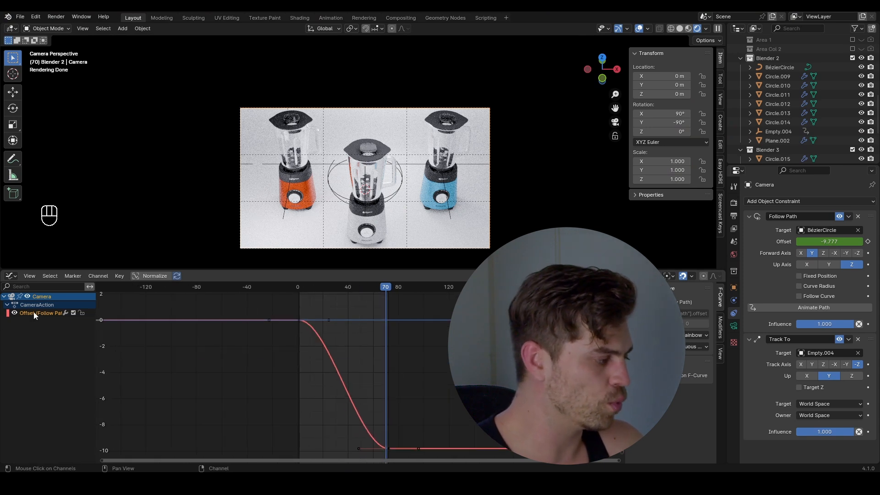
pyautogui.press('g')
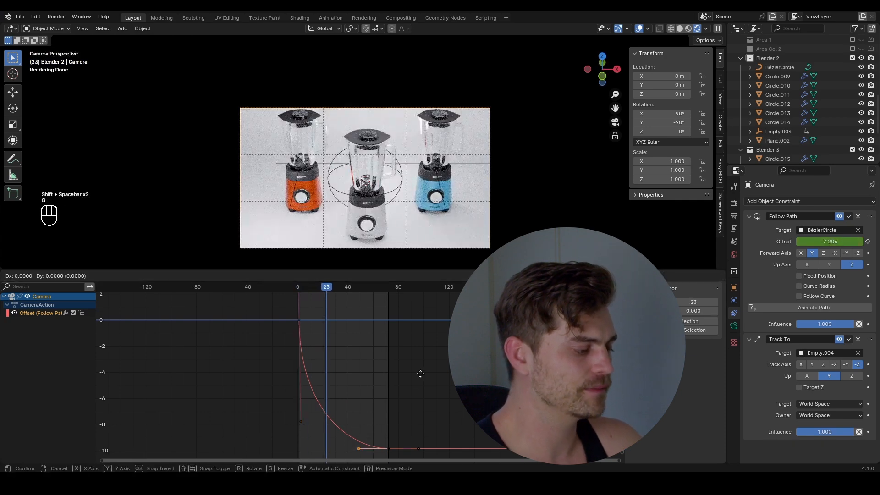
pyautogui.click(298, 315)
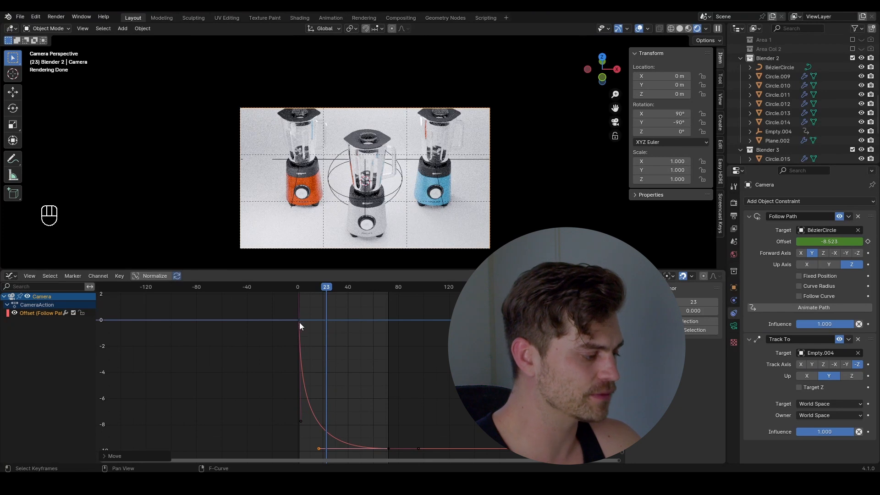
pyautogui.moveTo(308, 408)
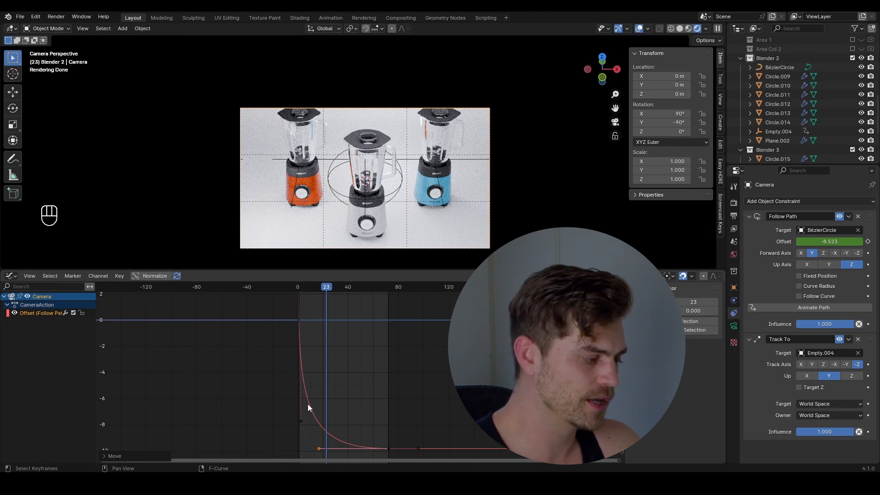
pyautogui.moveTo(308, 297)
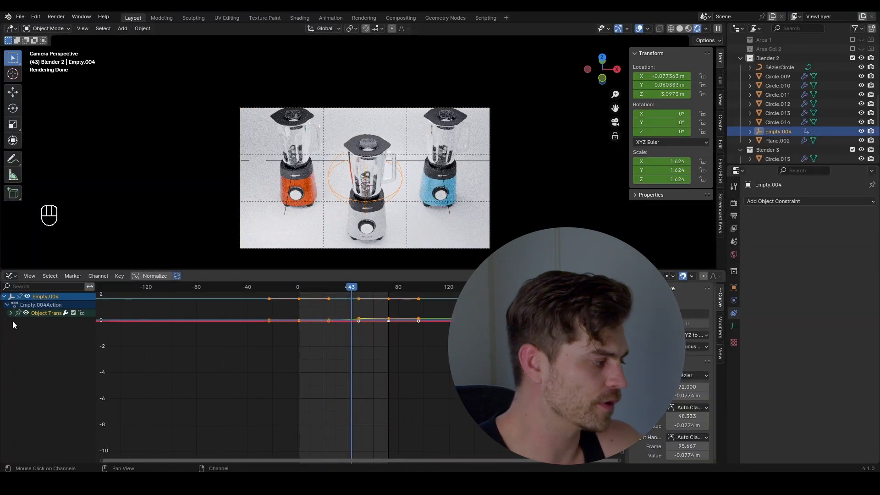
pyautogui.click(11, 312)
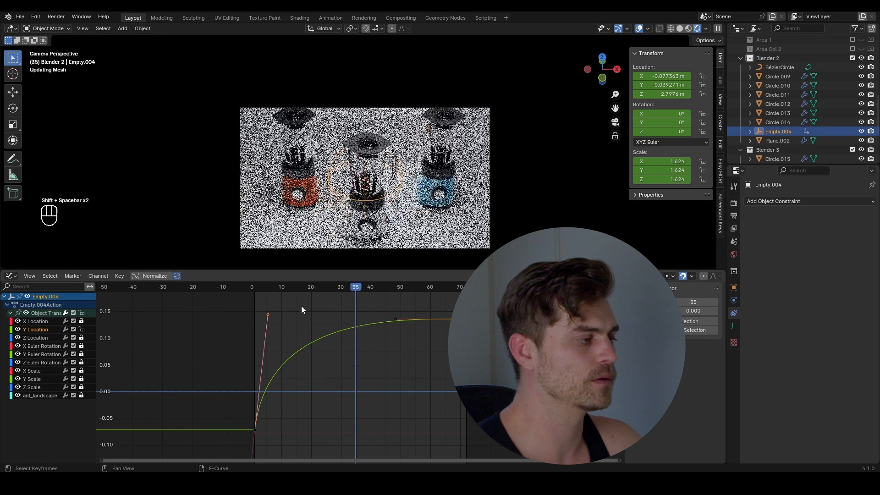
pyautogui.click(432, 286)
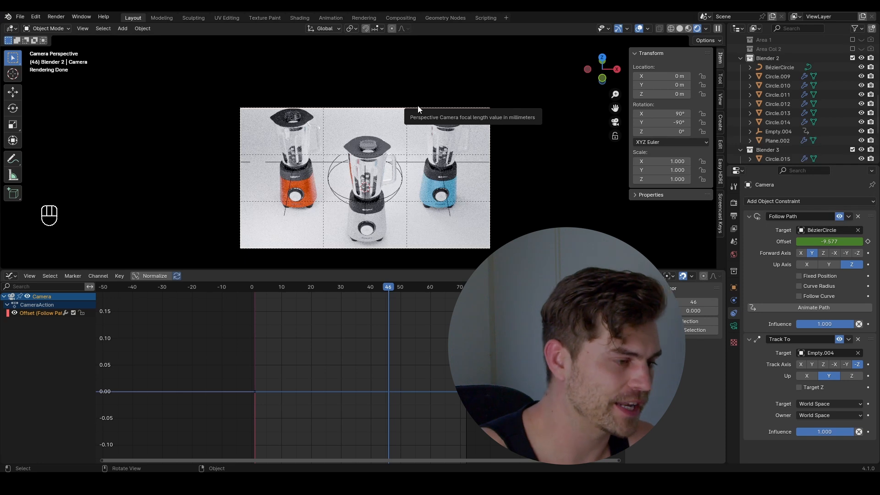
# Step: Change the camera's Focal Length to 76 mm and play back the orbit animation
pyautogui.click(734, 300)
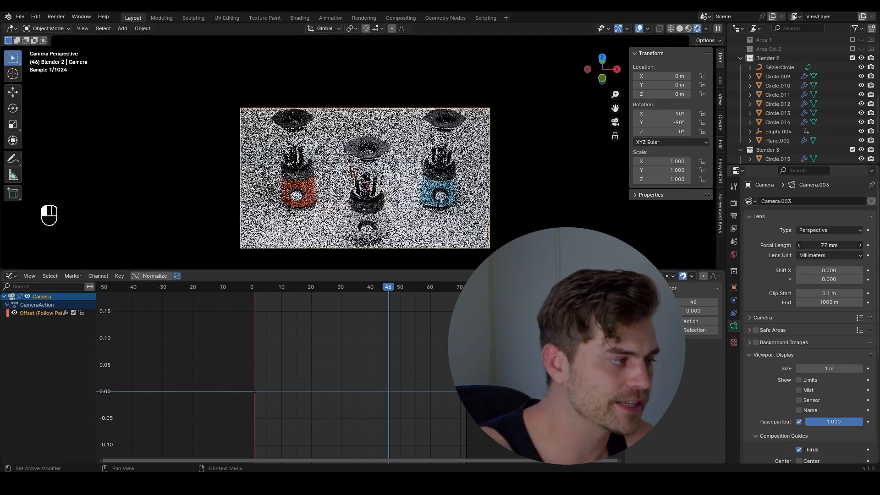
pyautogui.click(371, 287)
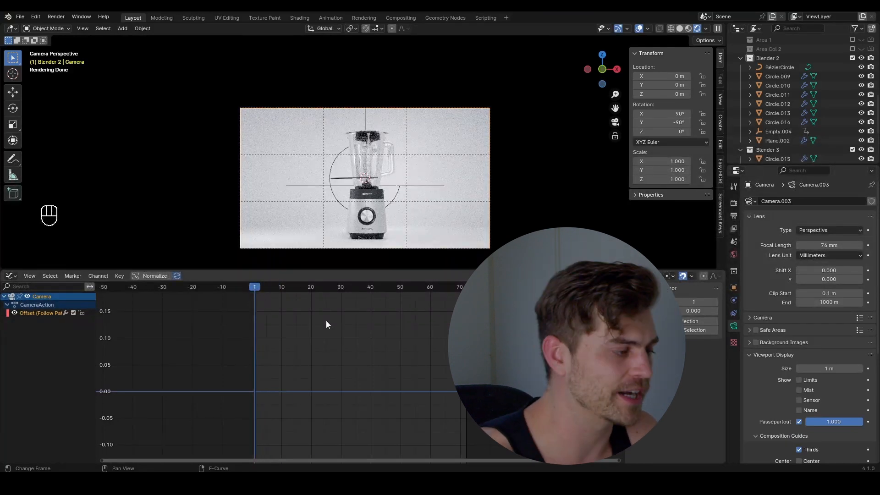
pyautogui.click(338, 287)
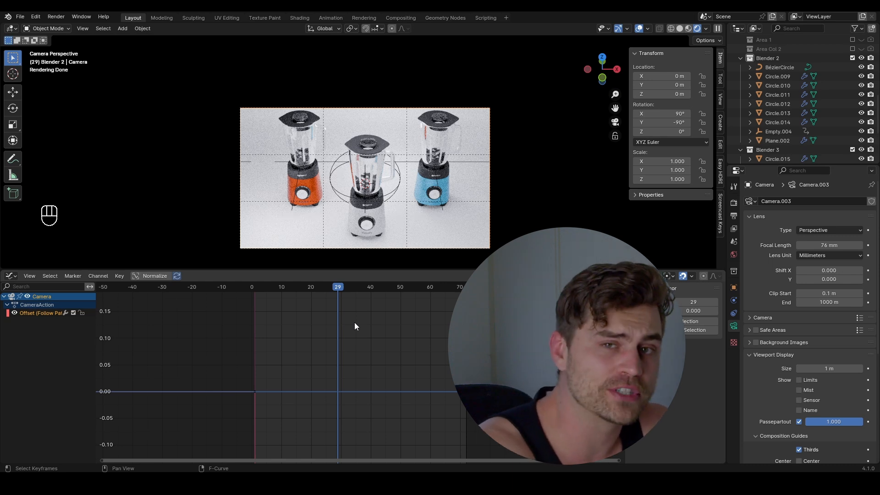
pyautogui.click(270, 287)
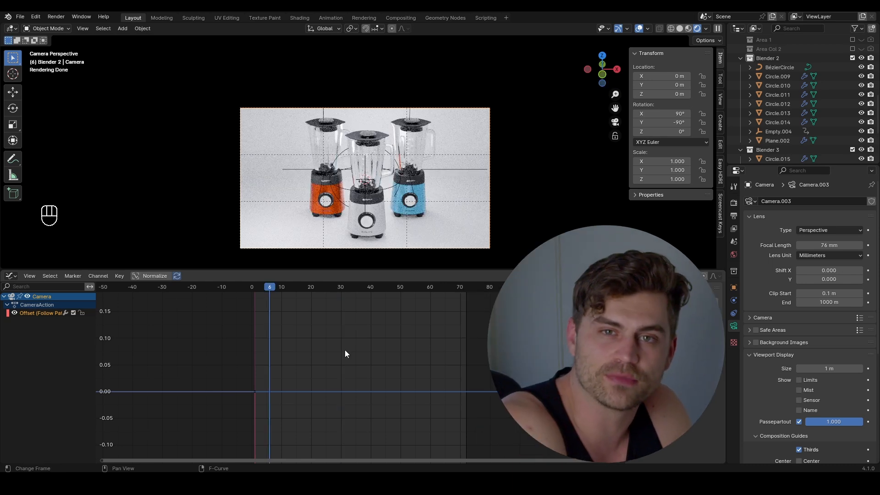